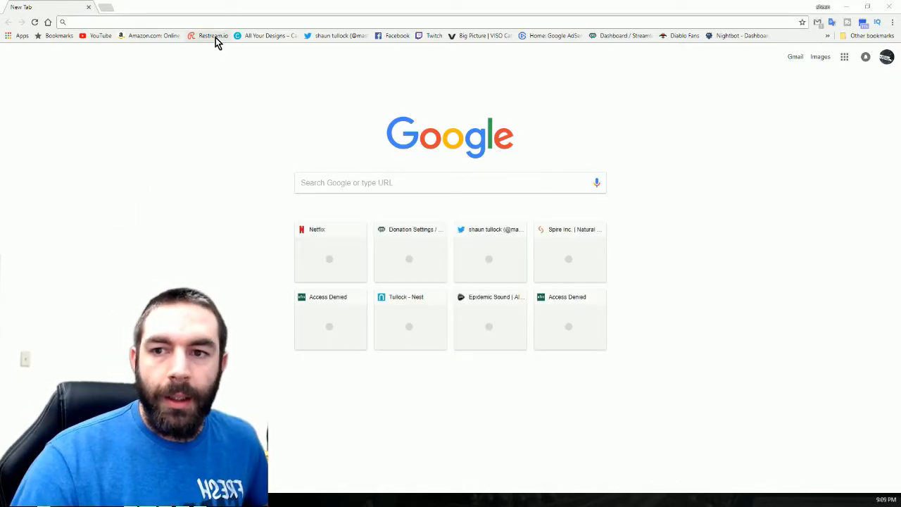
- Open the 'All Your Designs – Canva' page from the bookmarks bar
left_click(268, 37)
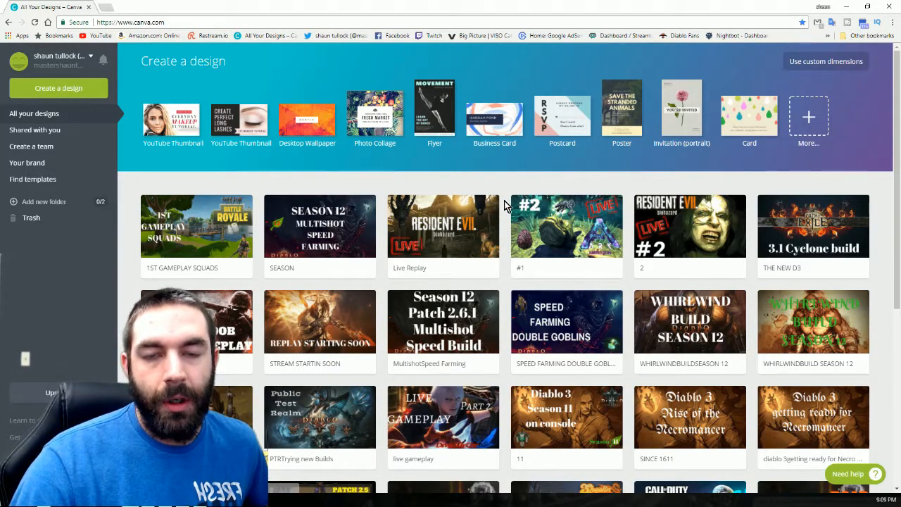
- Open the ARK #2 LIVE thumbnail from the designs grid in the editor
scroll("down", 3)
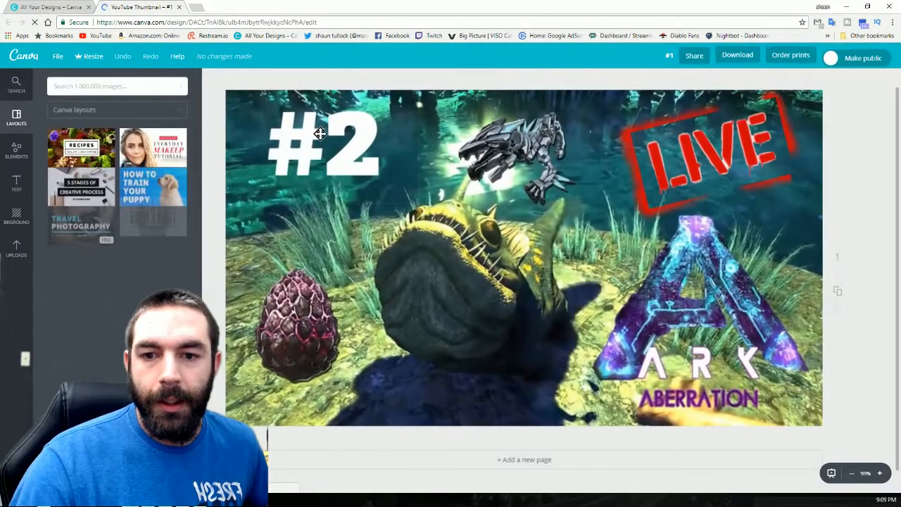
left_click_drag(711, 140, 490, 282)
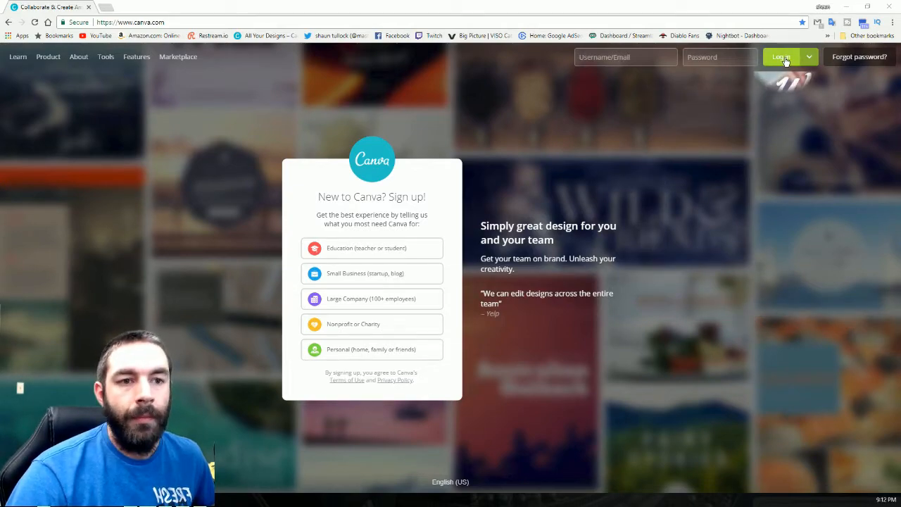
- Log in to Canva with the Google account via 'Log in with Google'
left_click(780, 56)
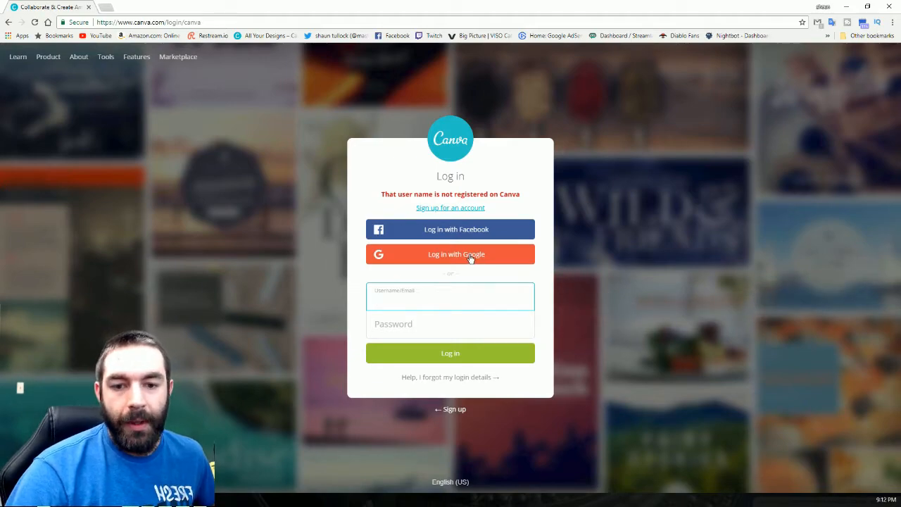
left_click(451, 295)
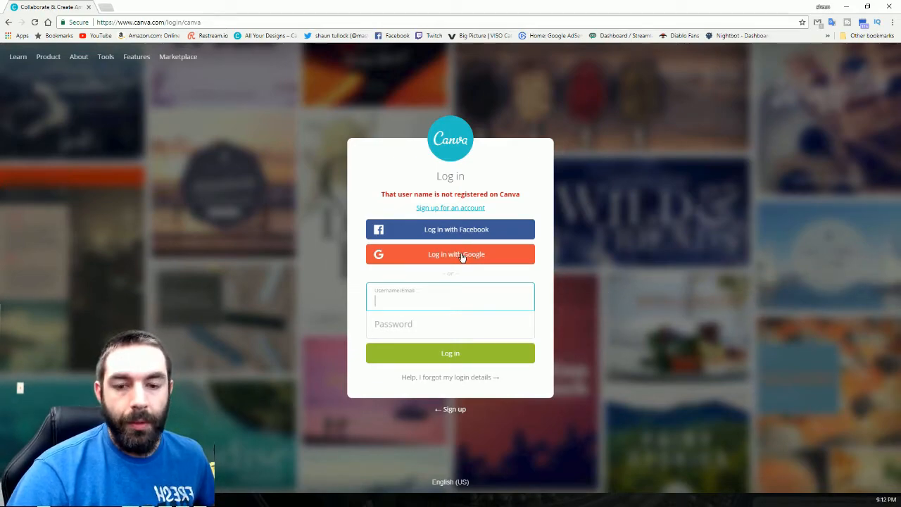
left_click(451, 254)
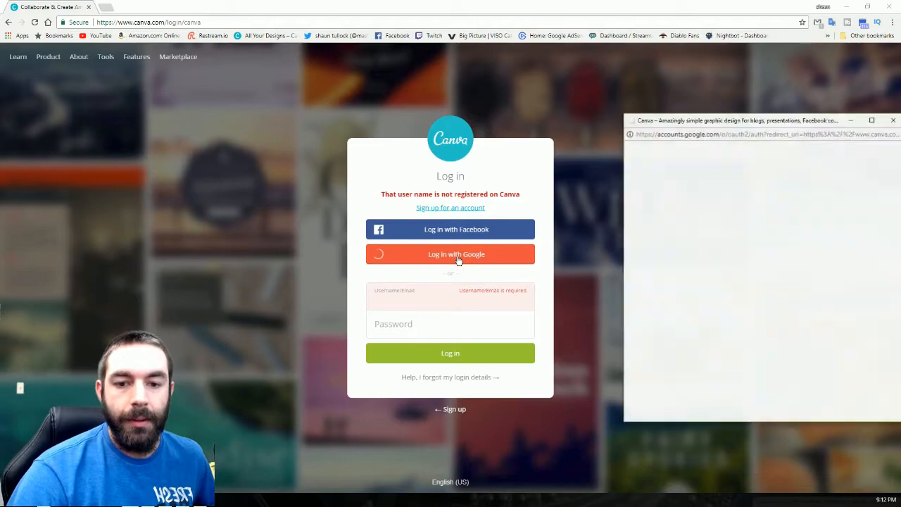
left_click(451, 254)
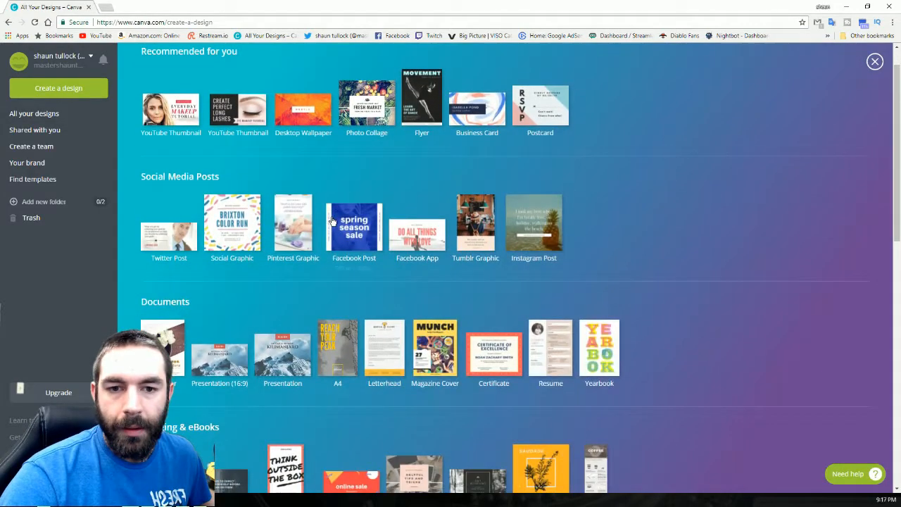
- Create a new blank YouTube Thumbnail from Social Media & Email Headers
scroll("down", 3)
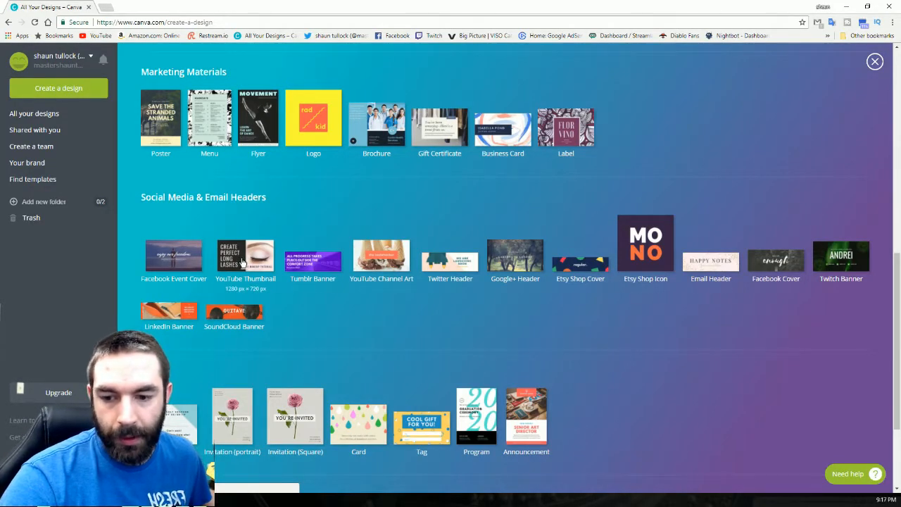
left_click(245, 256)
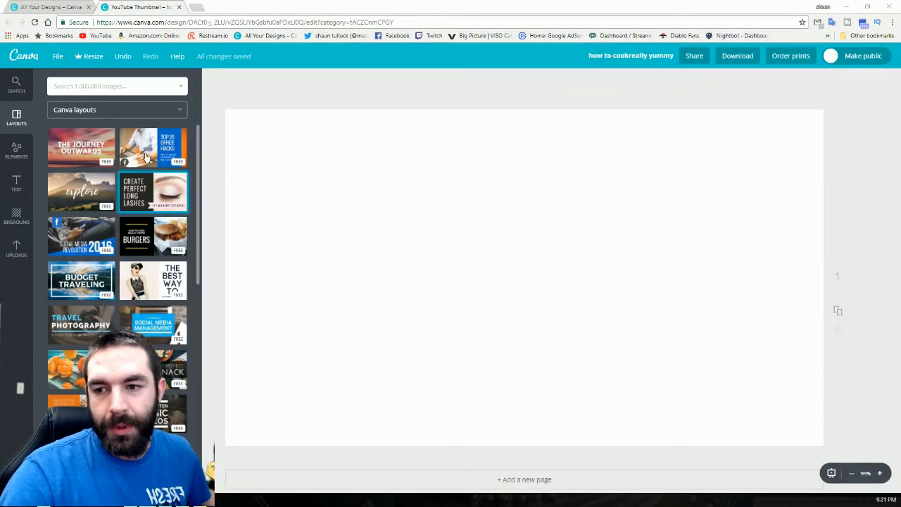
- Apply the Adventures sunset layout and move its title around the page
scroll("down", 3)
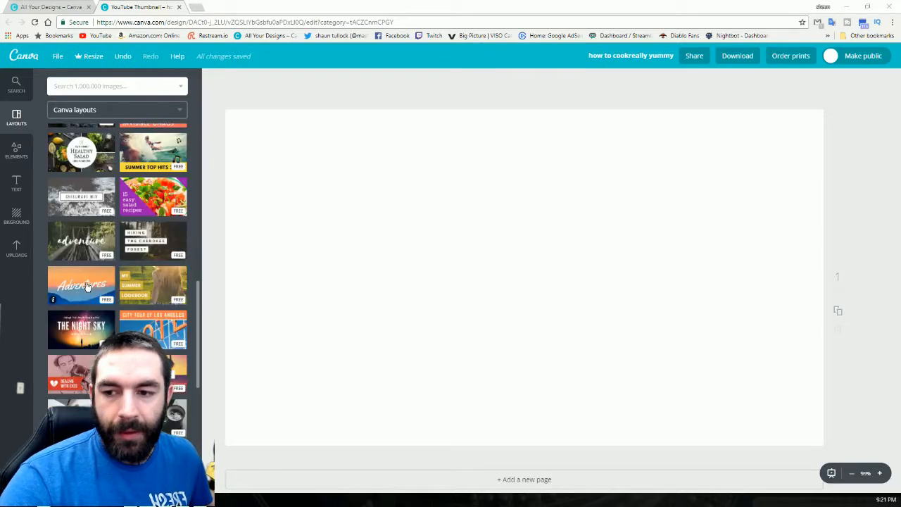
left_click(81, 284)
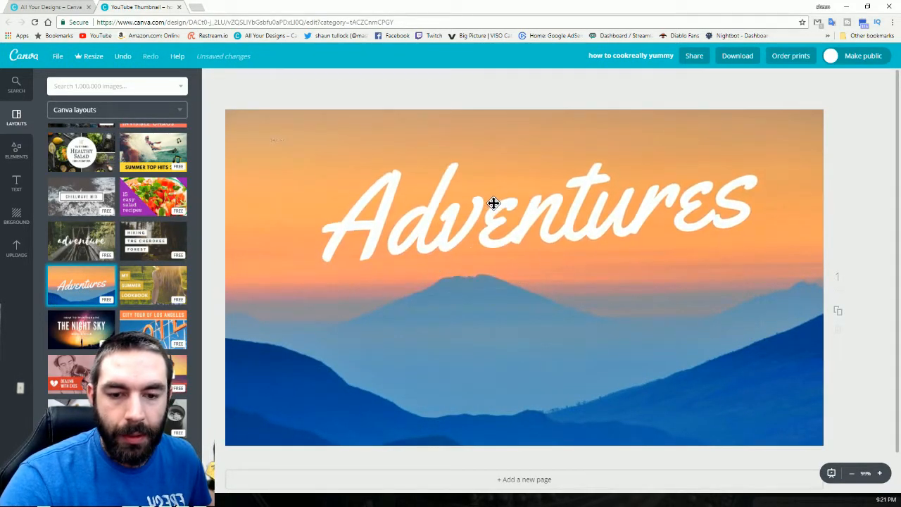
left_click_drag(492, 205, 363, 162)
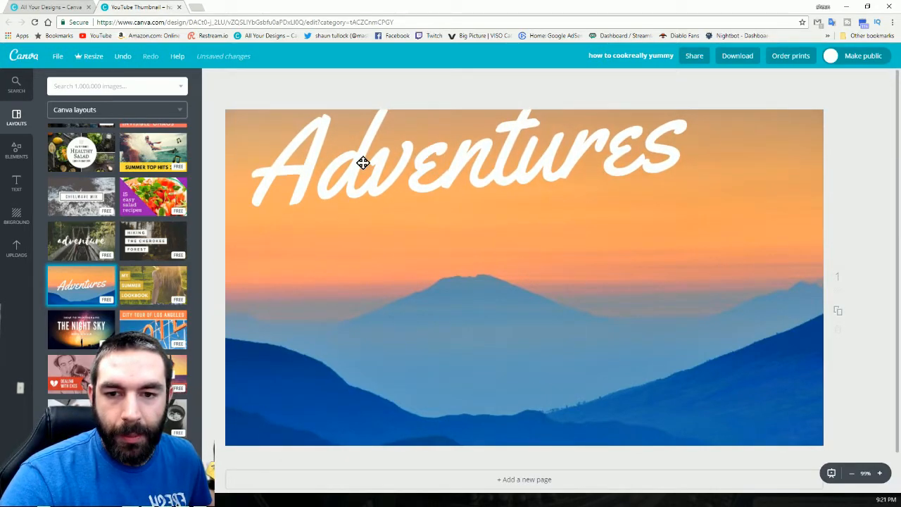
left_click_drag(363, 162, 496, 263)
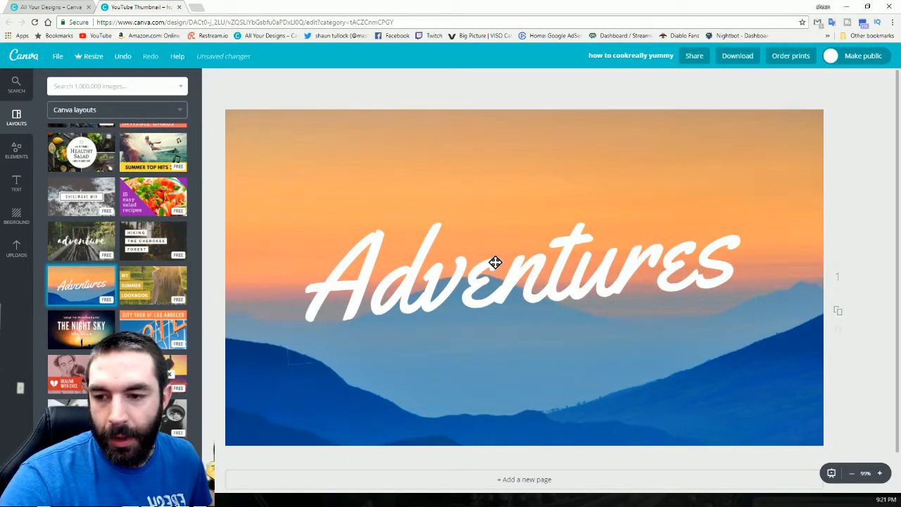
- Replace it with the adventure bridge photo layout, then browse the uploaded images
left_click(81, 285)
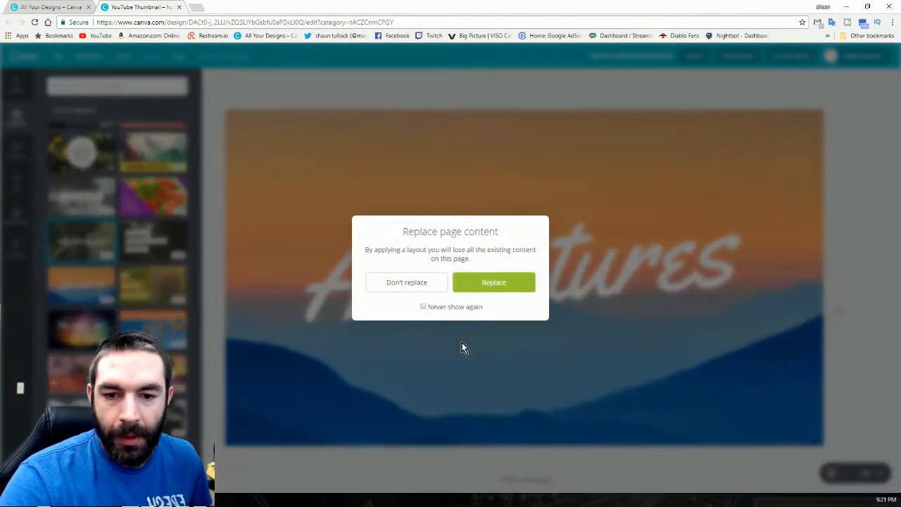
left_click(493, 282)
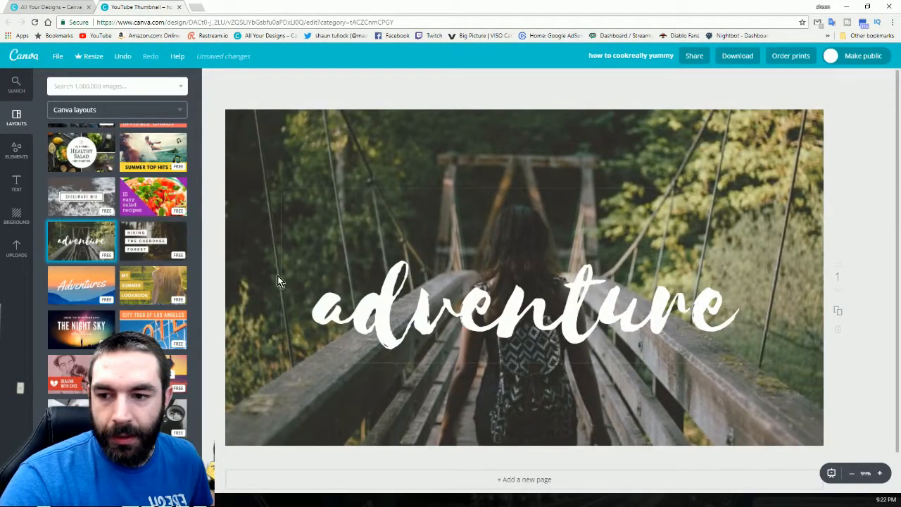
scroll("down", 3)
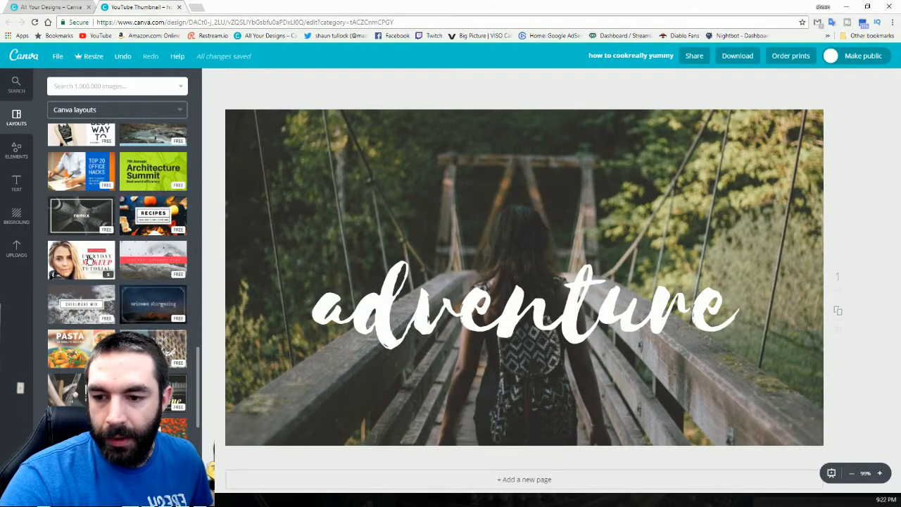
scroll("down", 3)
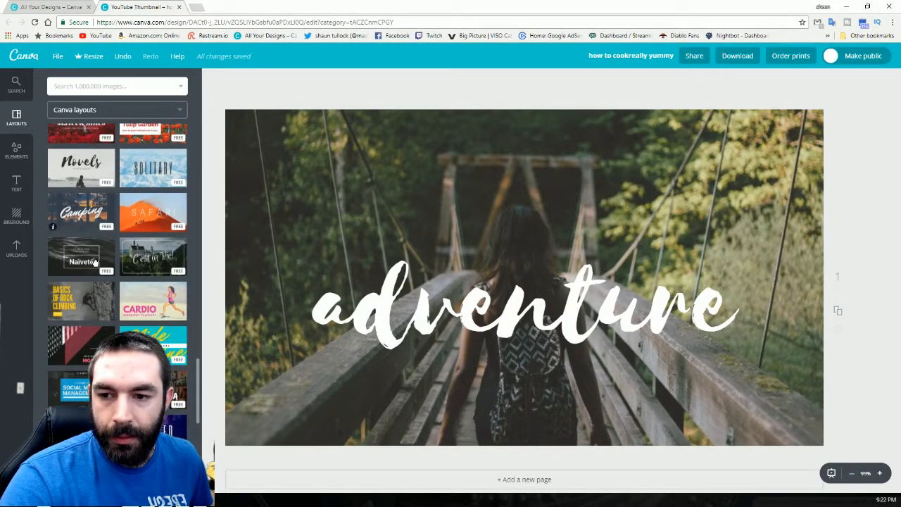
scroll("down", 3)
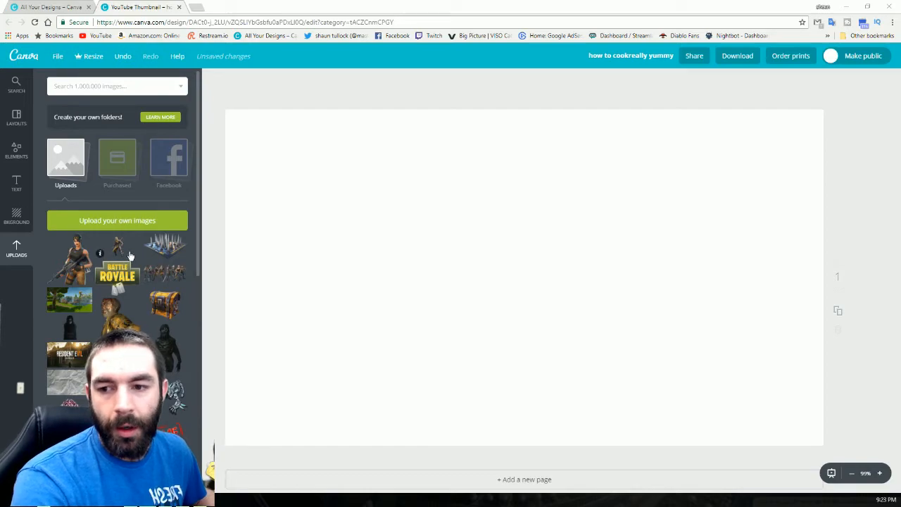
- Add the uploaded crumpled paper texture and enlarge it to cover the whole page
scroll("down", 3)
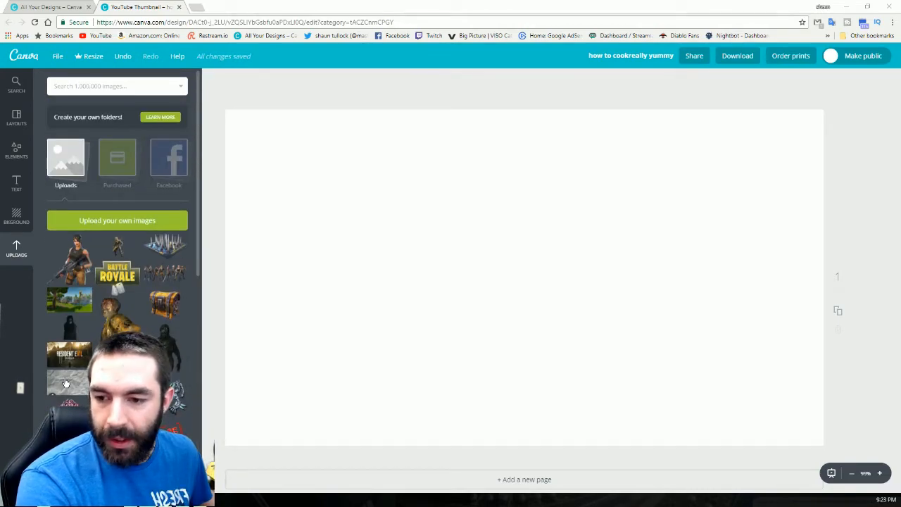
left_click(68, 369)
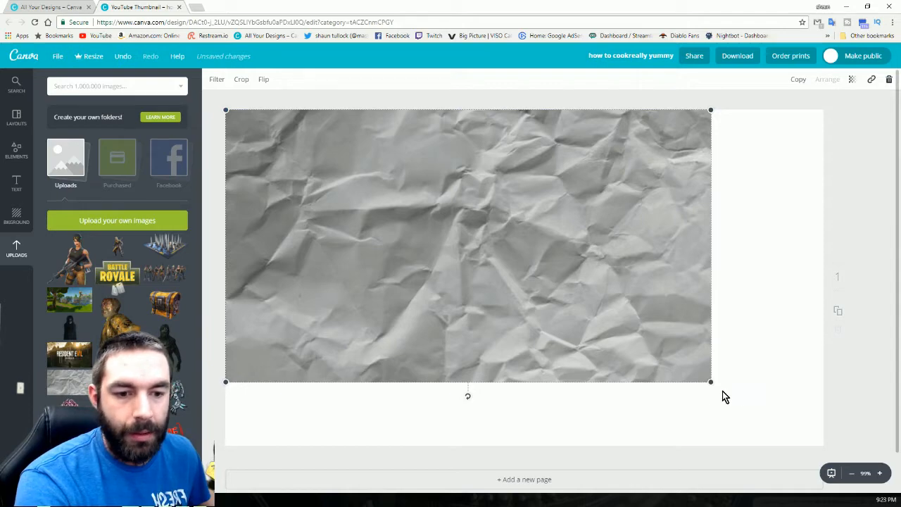
left_click_drag(710, 383, 822, 445)
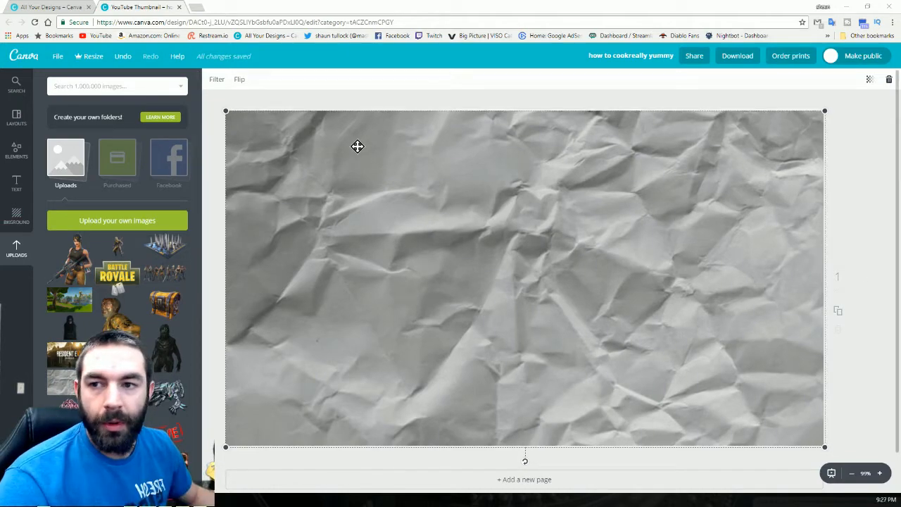
left_click(203, 7)
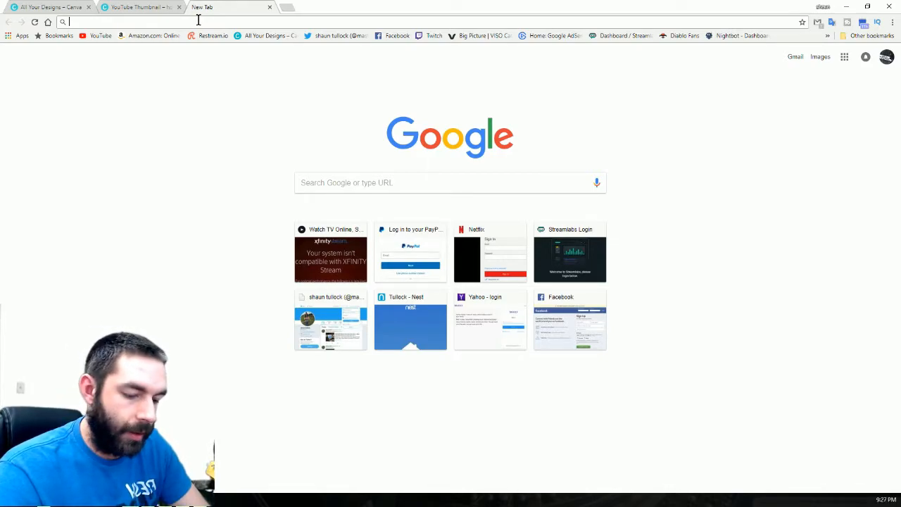
- Search Google Images for 'good background images' filtered to exact size 1920 × 1080
type("good background images")
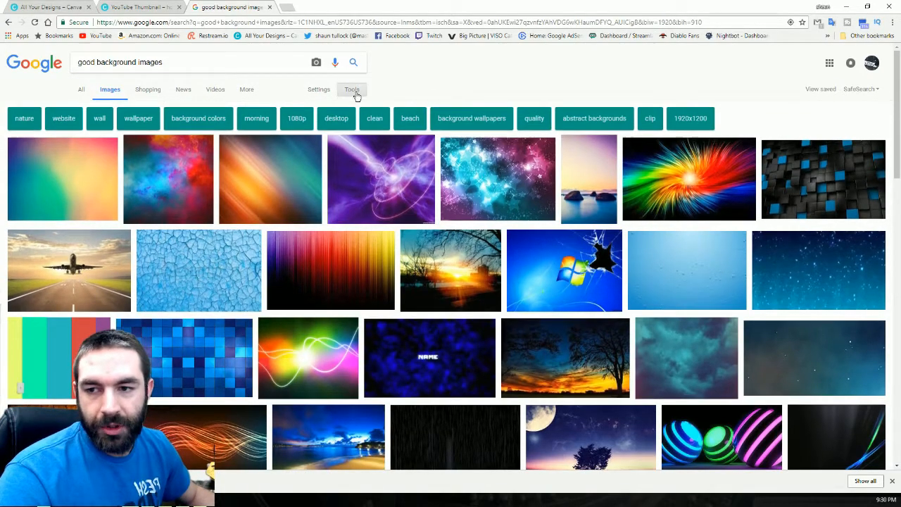
left_click(352, 90)
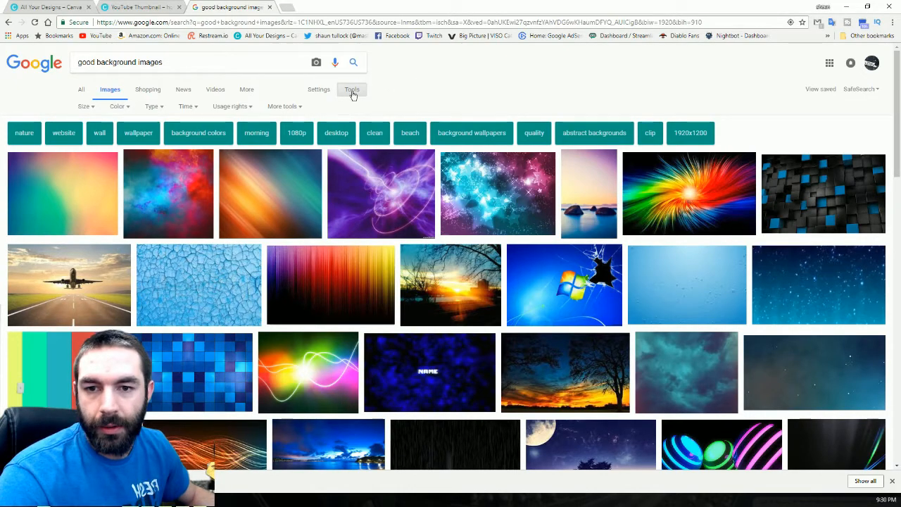
left_click(84, 107)
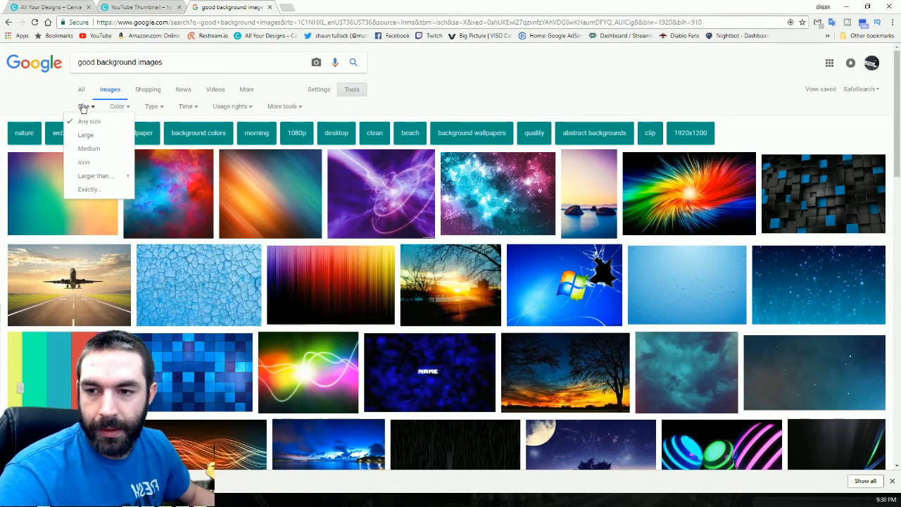
left_click(88, 188)
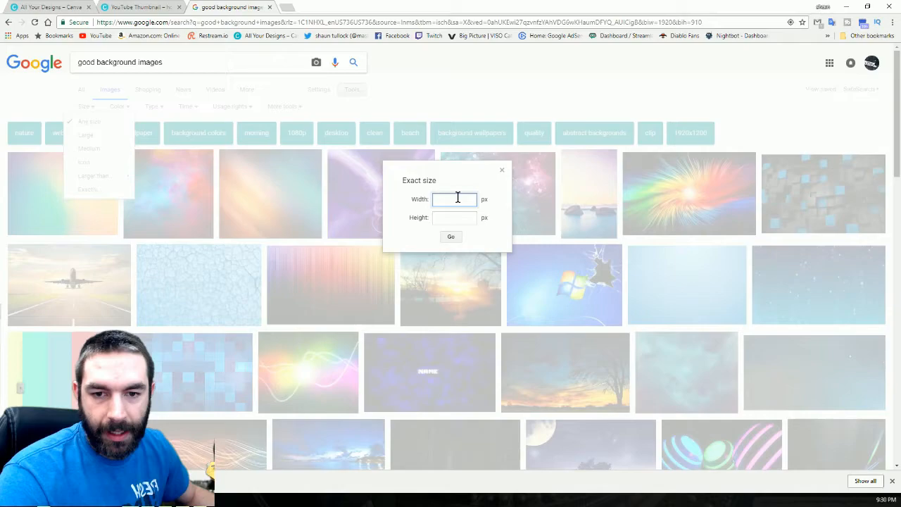
type("19")
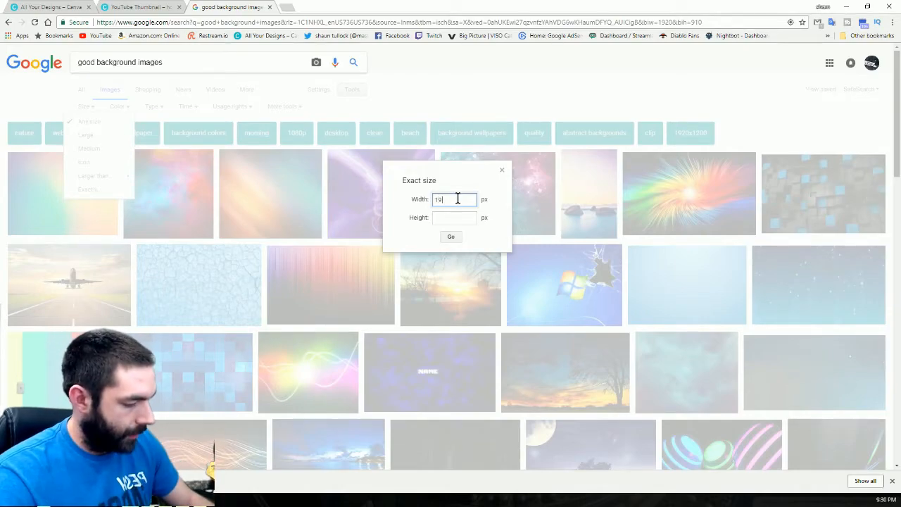
type("1080")
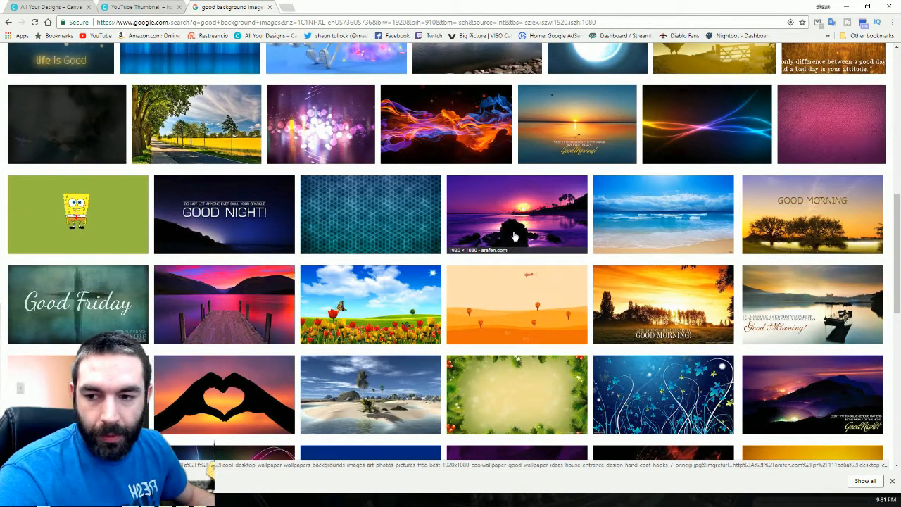
- Scroll through the wallpaper results to find the dark wood background
scroll("down", 3)
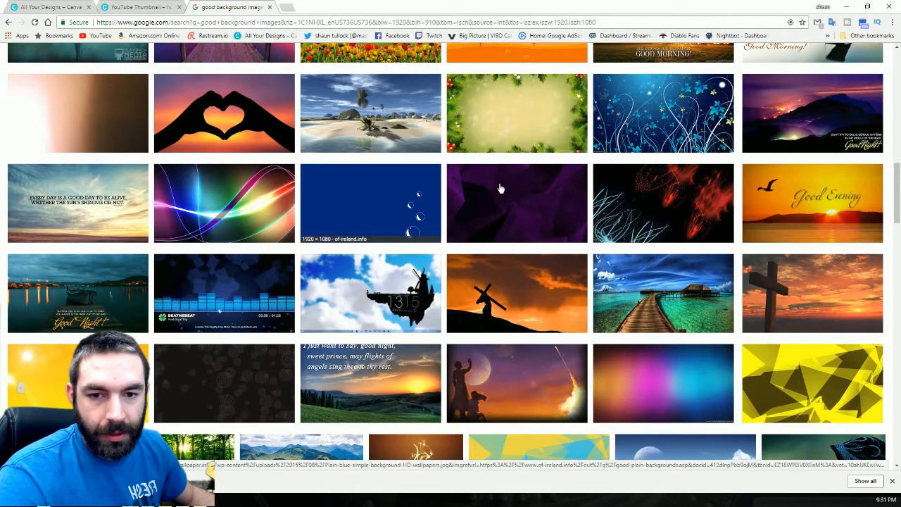
scroll("down", 3)
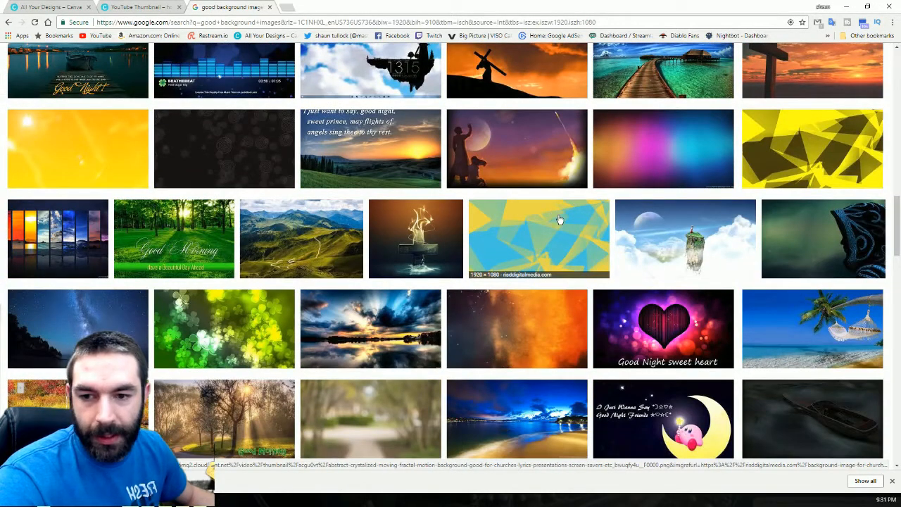
scroll("down", 3)
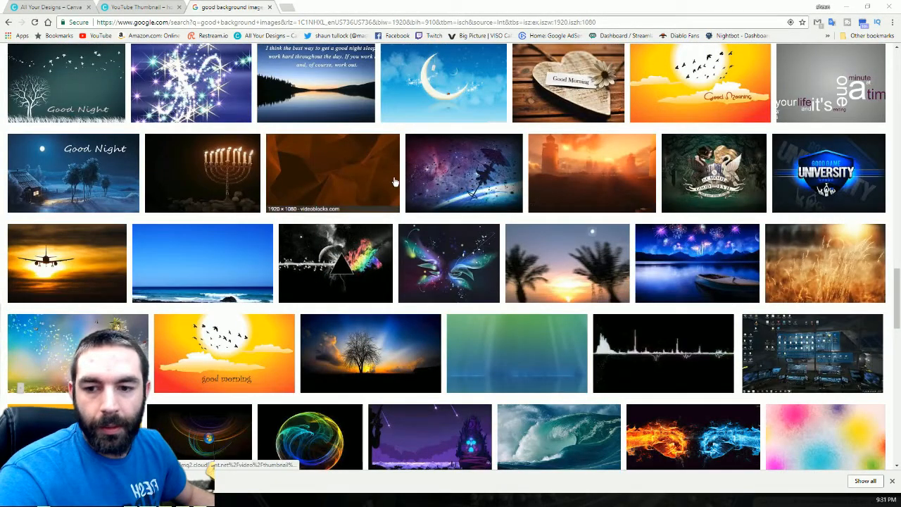
scroll("down", 3)
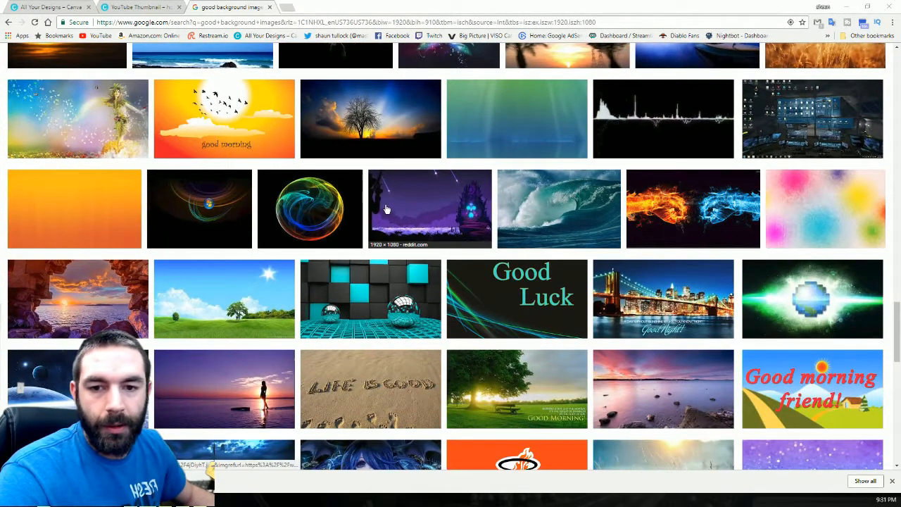
scroll("down", 3)
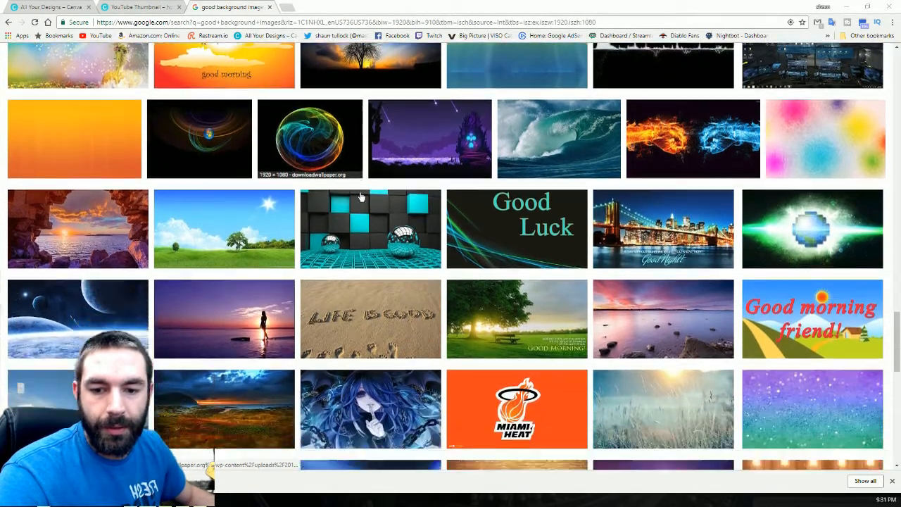
scroll("down", 3)
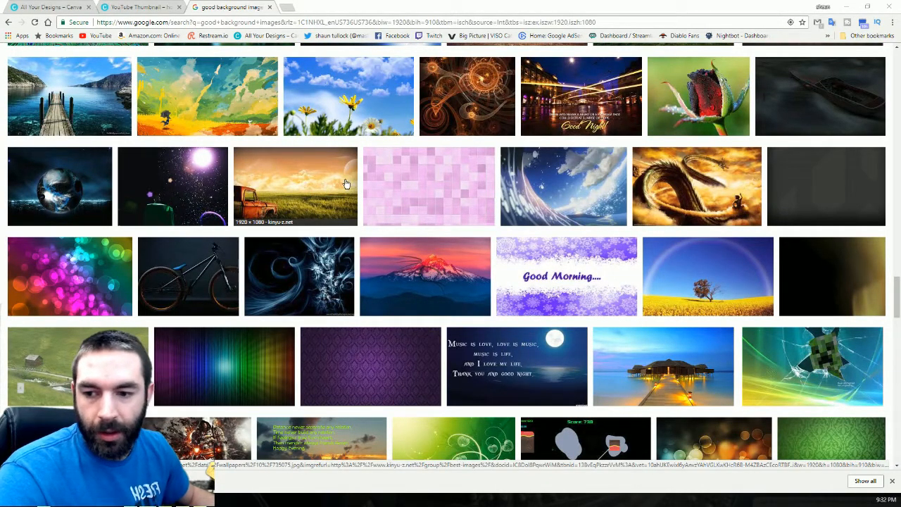
scroll("down", 3)
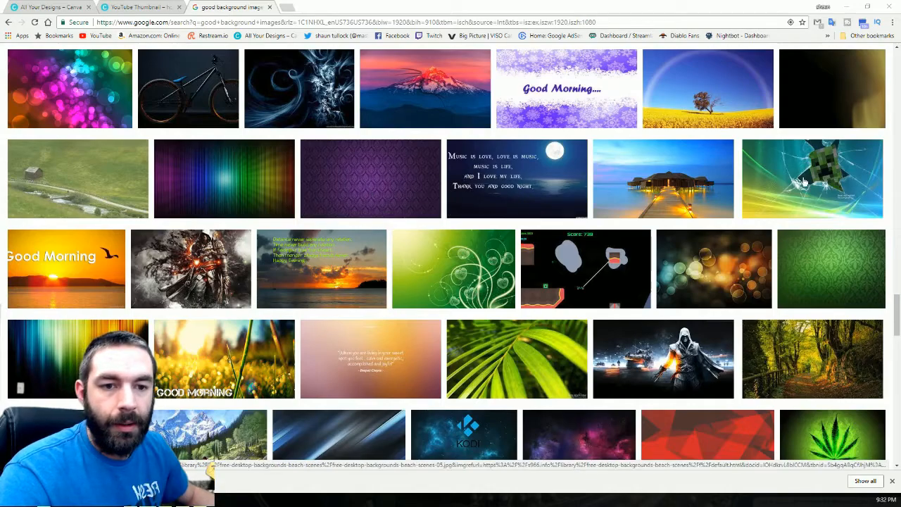
mouse_move(453, 253)
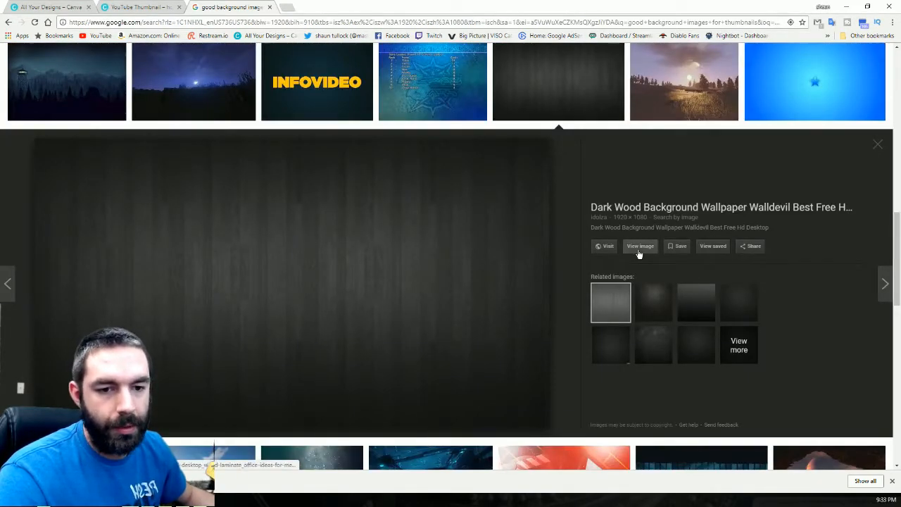
- View the dark wood image at full size in its own tab and copy it
left_click(640, 245)
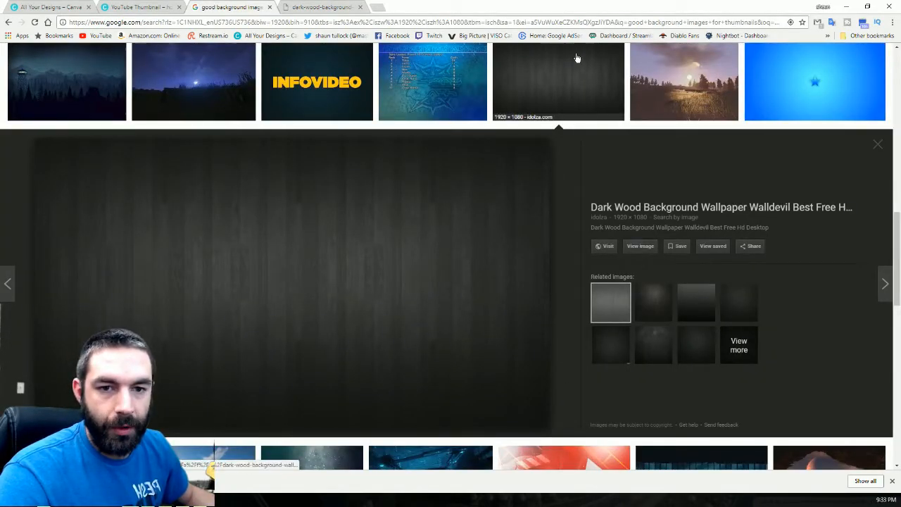
left_click(639, 245)
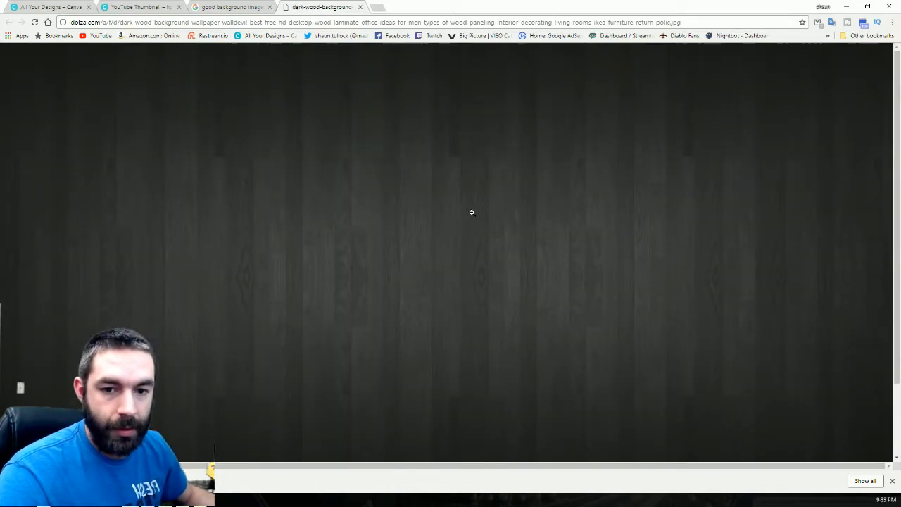
right_click(471, 211)
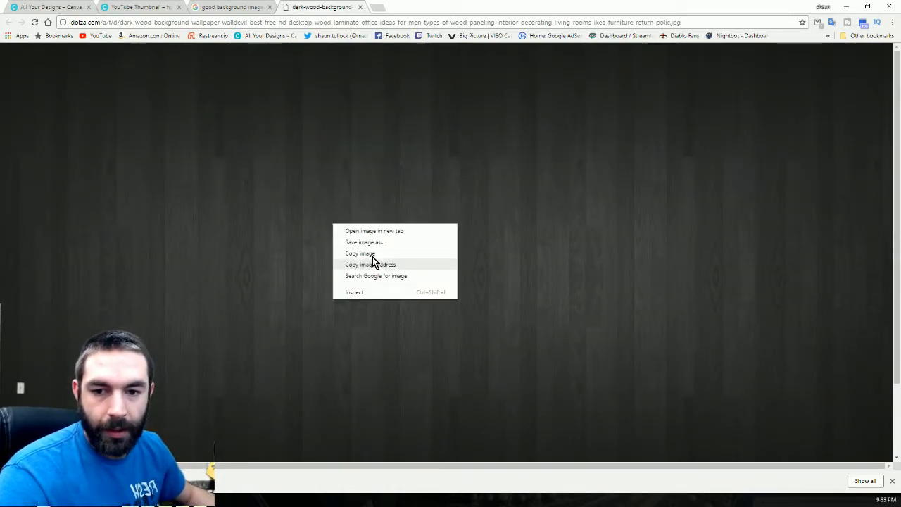
left_click(364, 242)
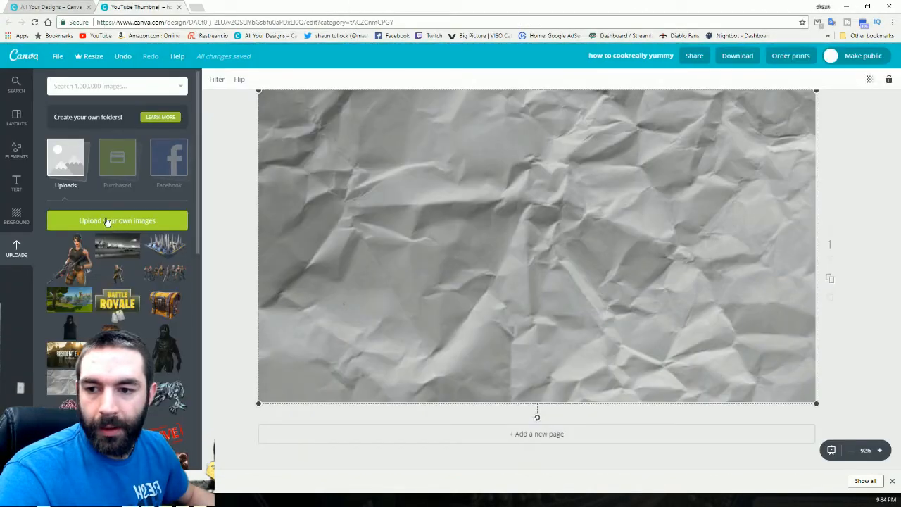
- Swap the paper background for the pasted dark wood image stretched to fill the page
left_click(117, 219)
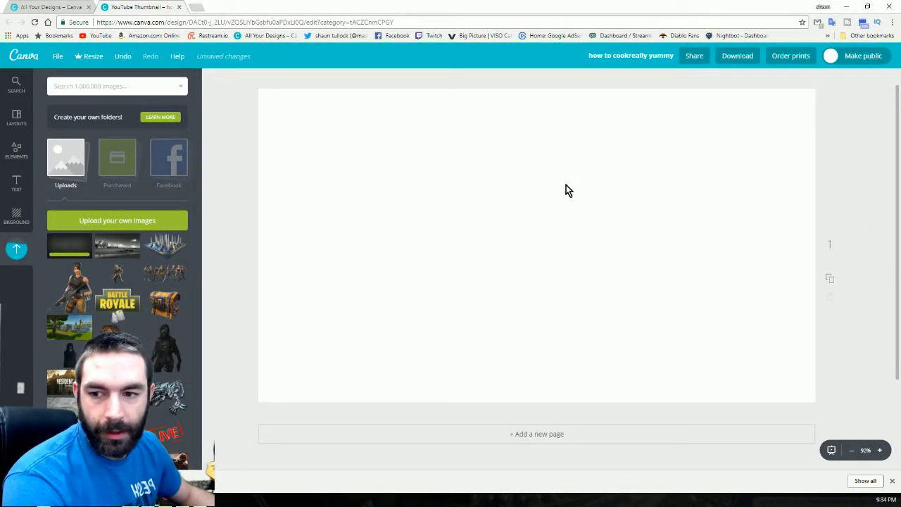
left_click(69, 245)
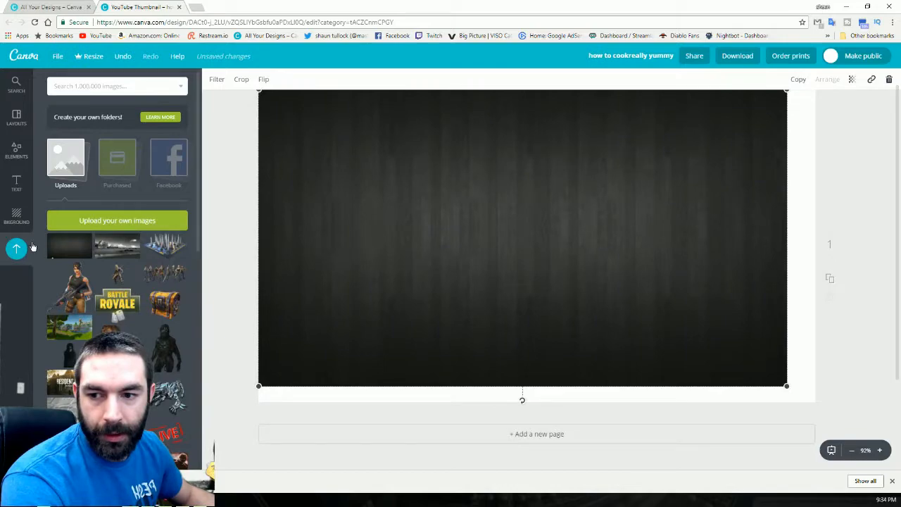
left_click_drag(785, 386, 808, 400)
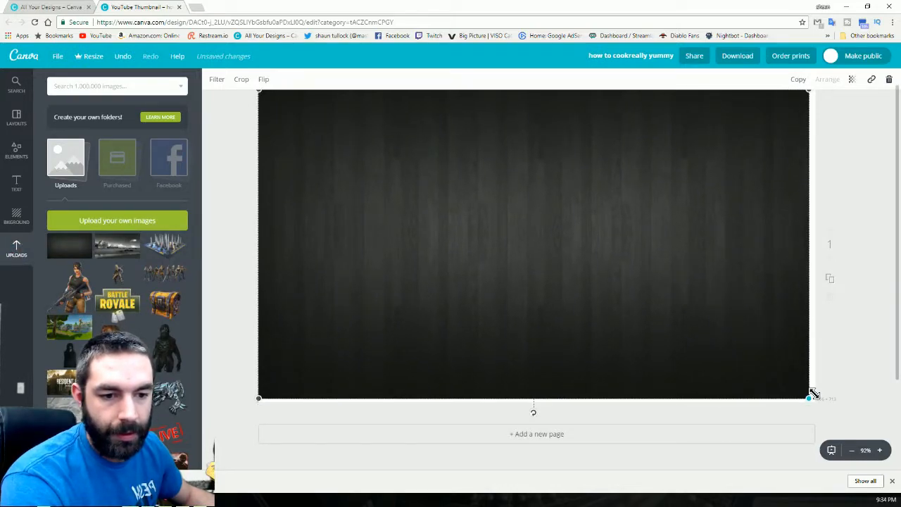
left_click_drag(808, 400, 813, 401)
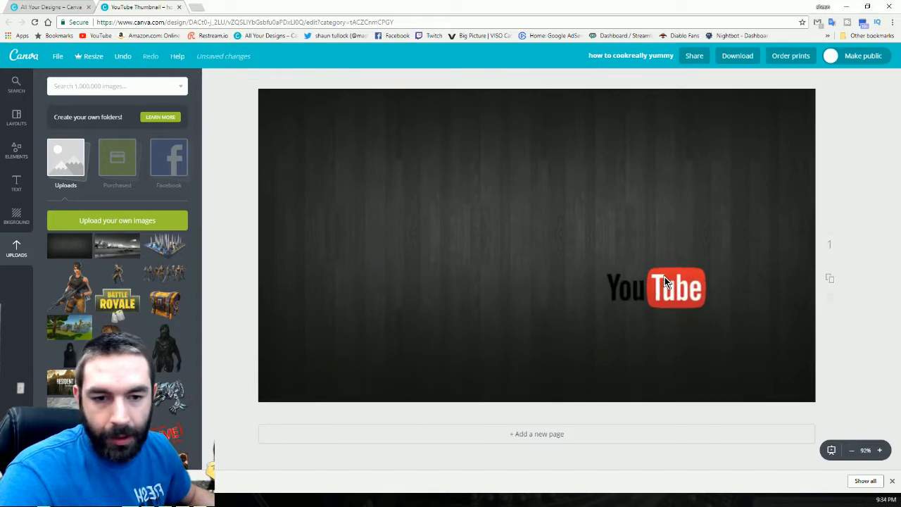
- Move the YouTube logo to the top left, browse uploads, and reposition the wooden banner graphic
left_click_drag(675, 287, 335, 113)
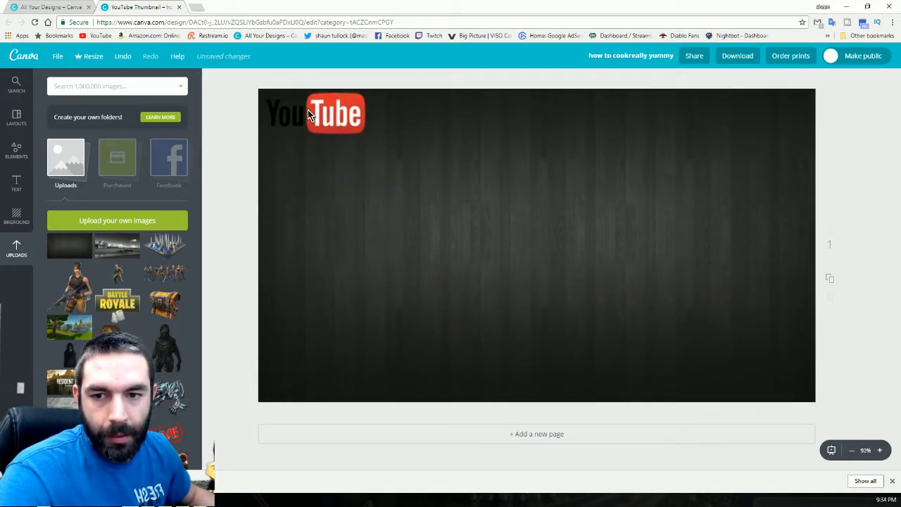
left_click(335, 112)
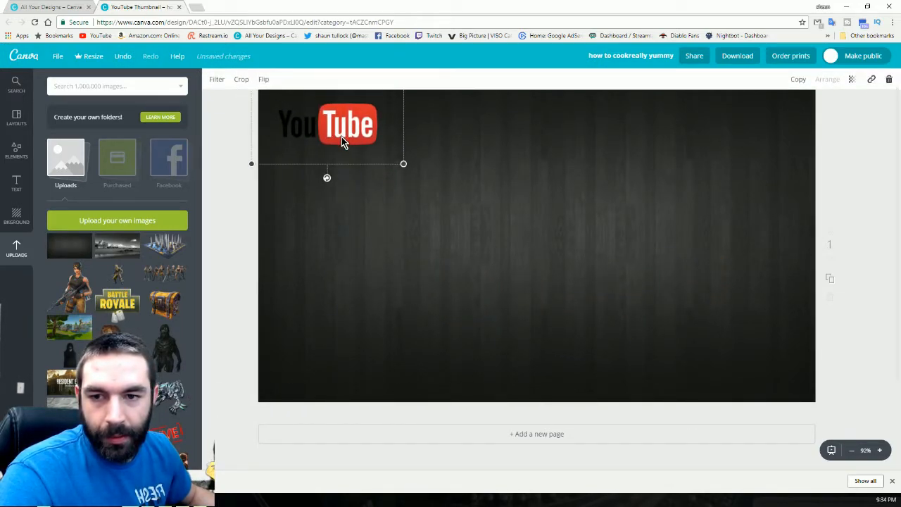
scroll("down", 3)
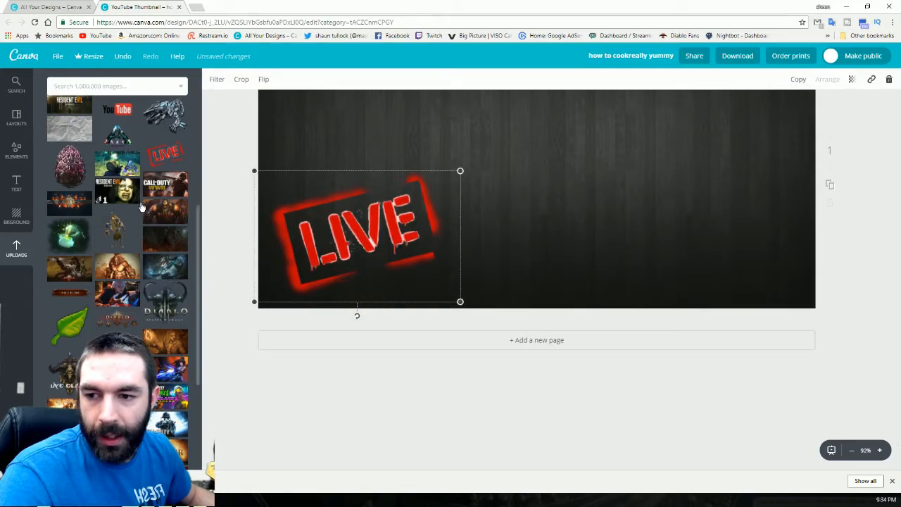
scroll("down", 3)
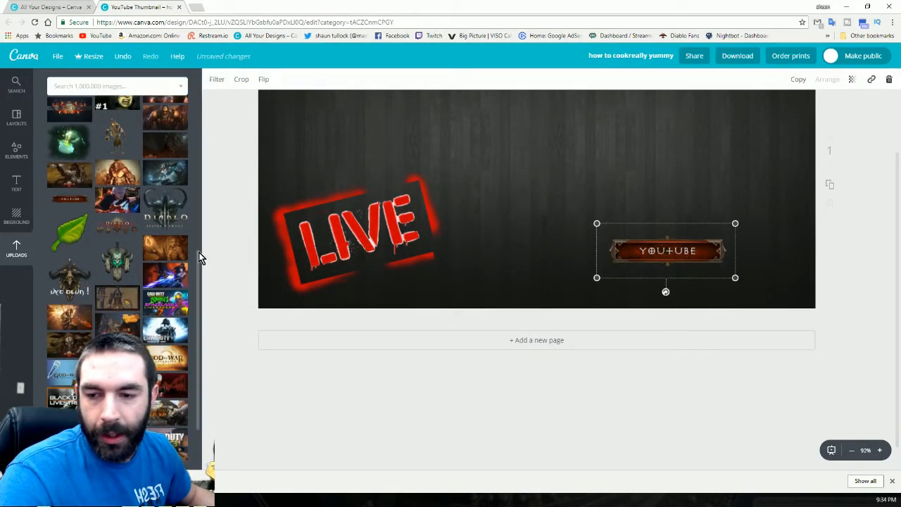
scroll("down", 3)
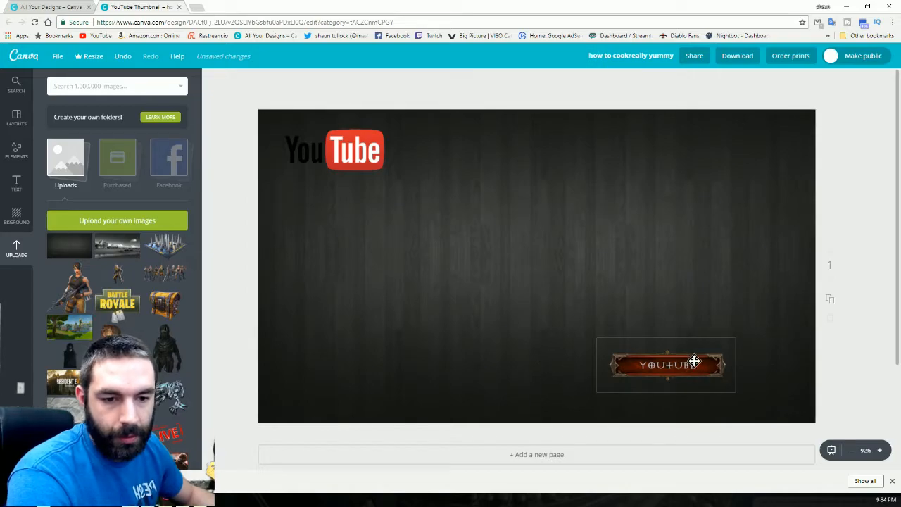
left_click_drag(664, 363, 324, 394)
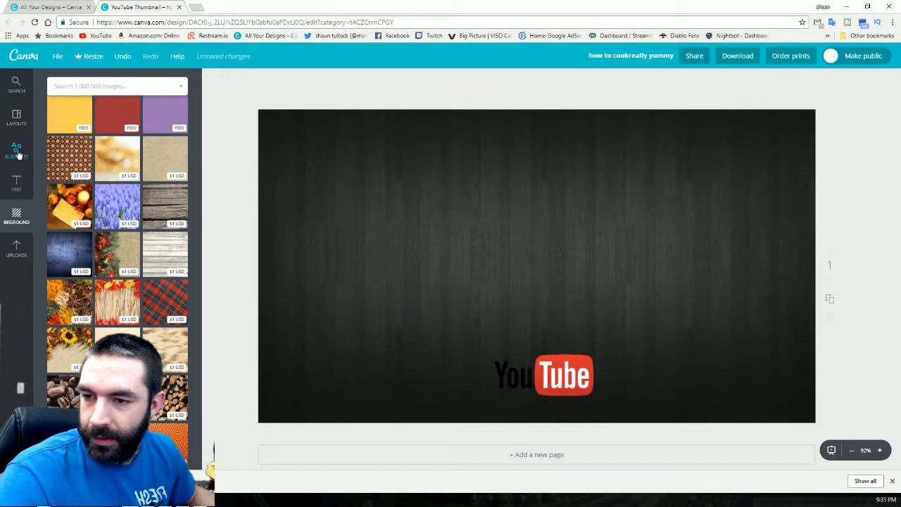
- Add a heading from the Text panel and set its colour to white
left_click(17, 150)
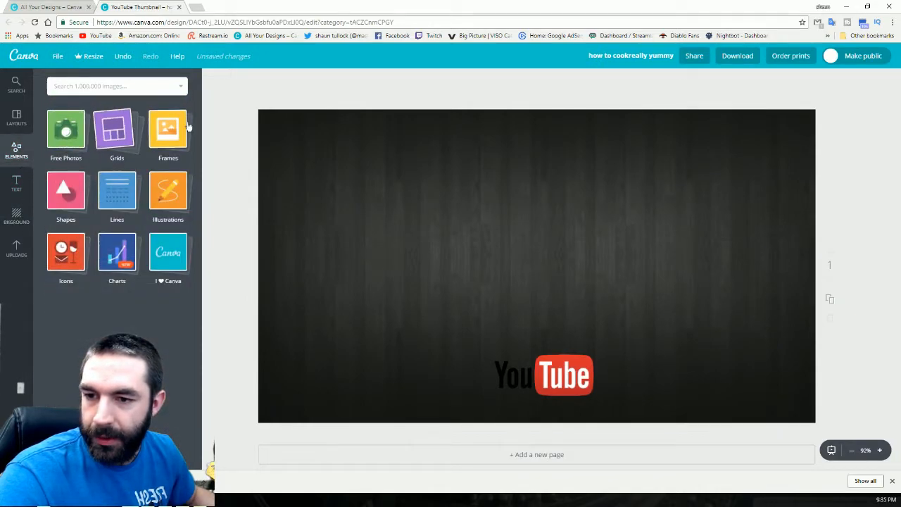
left_click(17, 181)
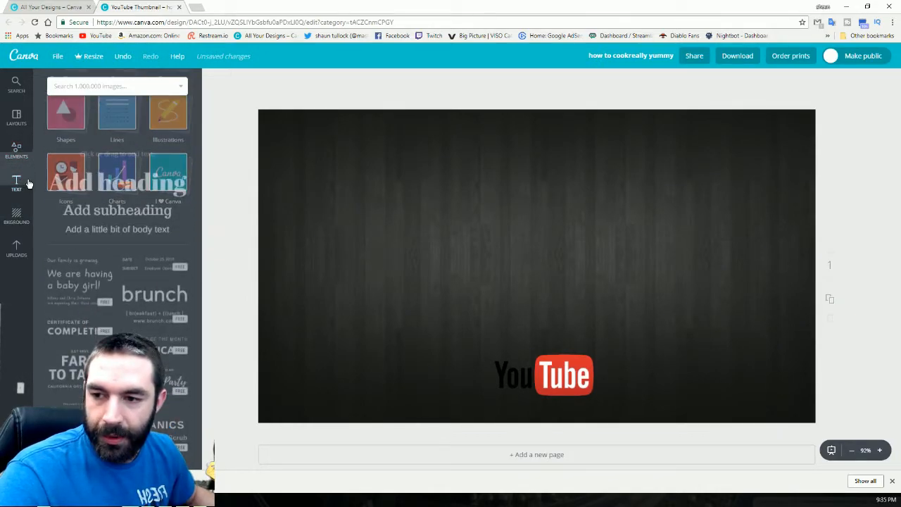
left_click(15, 182)
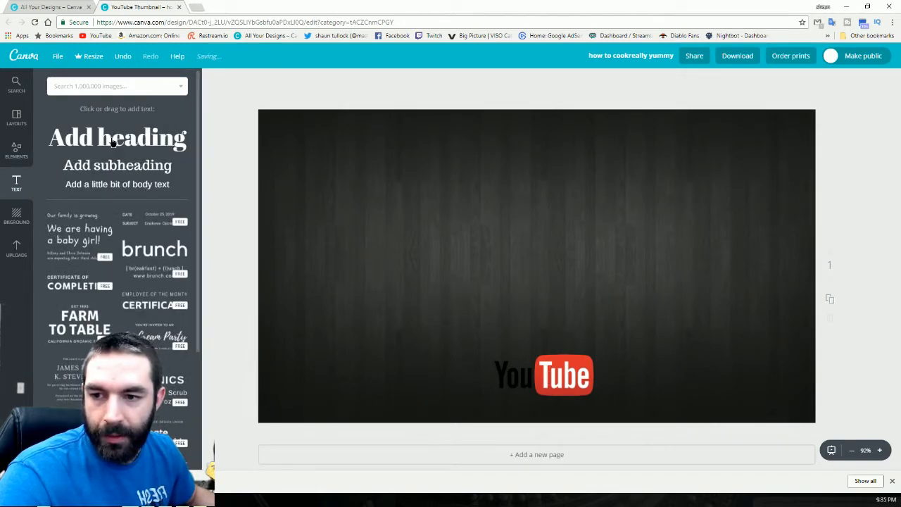
left_click(116, 138)
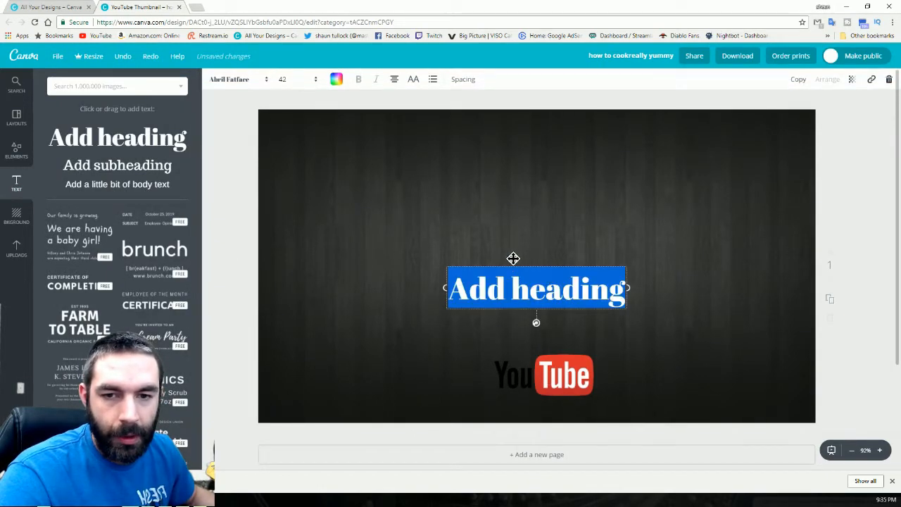
left_click(335, 78)
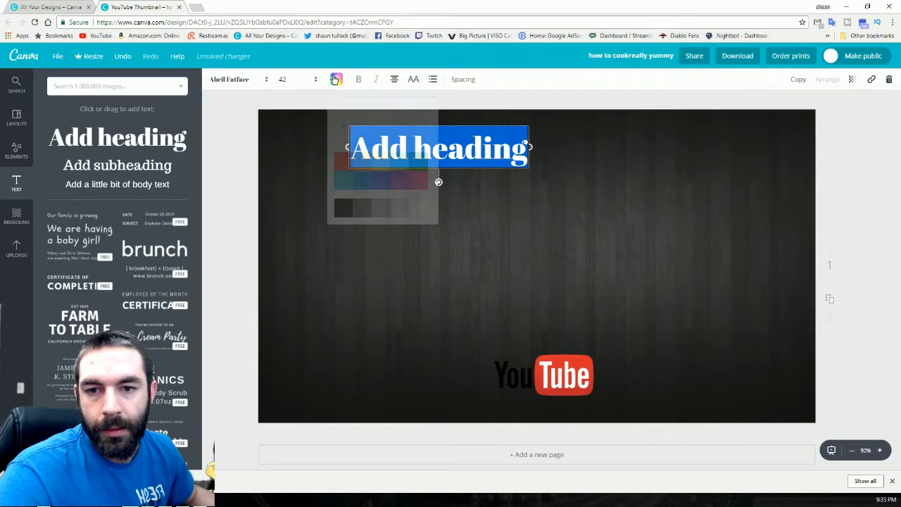
left_click(335, 79)
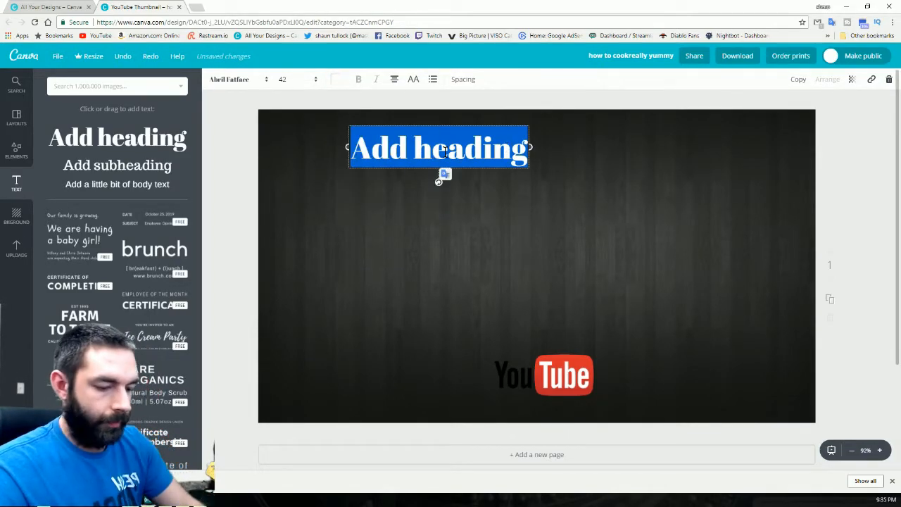
- Write the title HOW TO MAKE QUICK AND EASY THUMBNAILS in the heading
type("HOW TO")
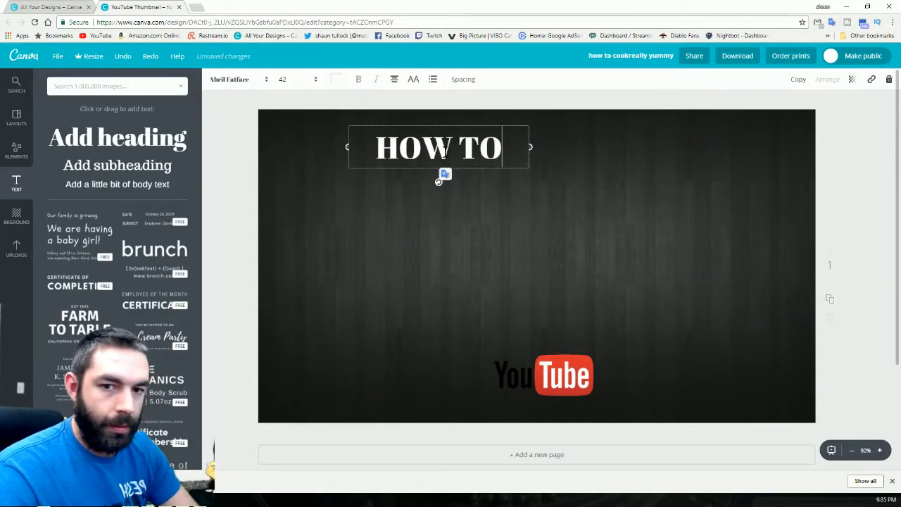
type("MAKE")
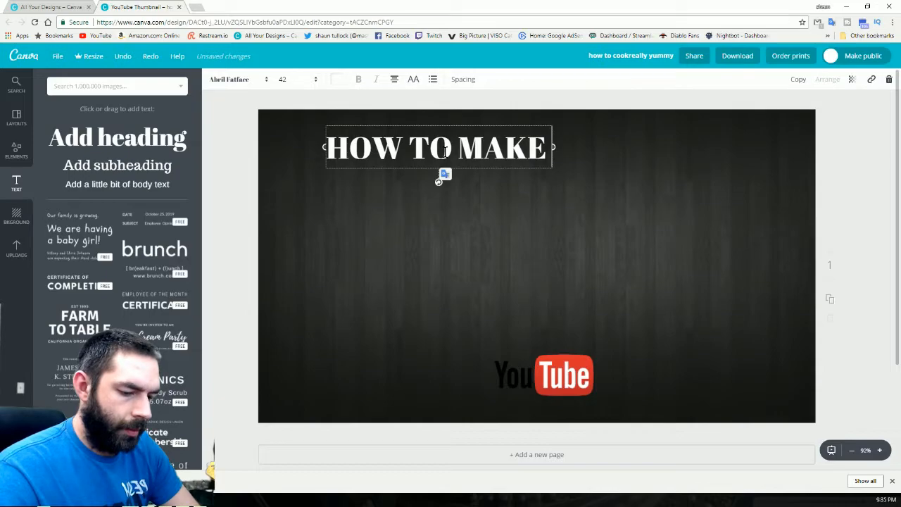
type("QUICK A")
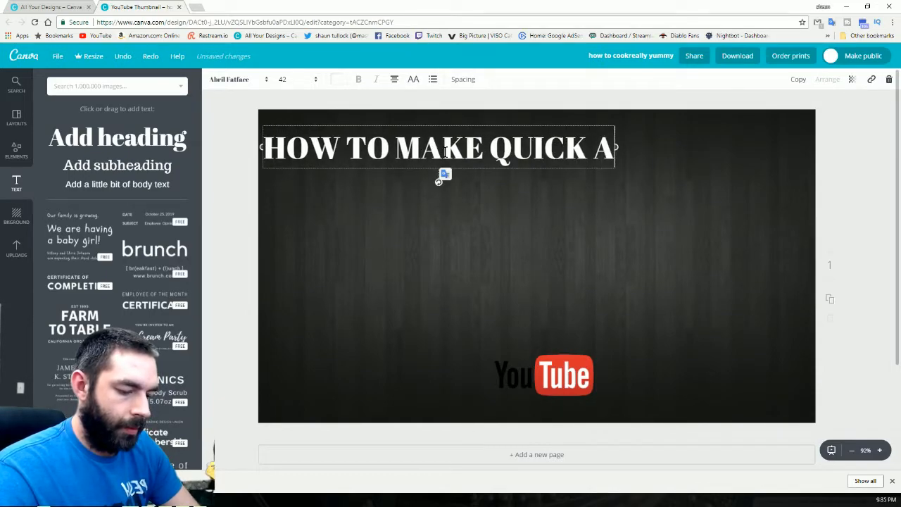
type("ND EASY THUMBNAILS")
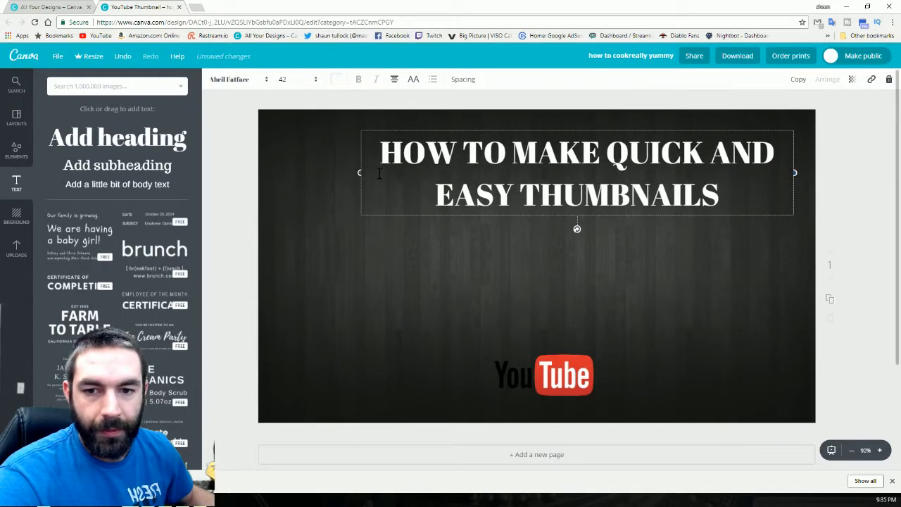
- Widen the heading, pick a much larger font size, and enlarge the YouTube logo beneath it
left_click_drag(360, 171, 271, 172)
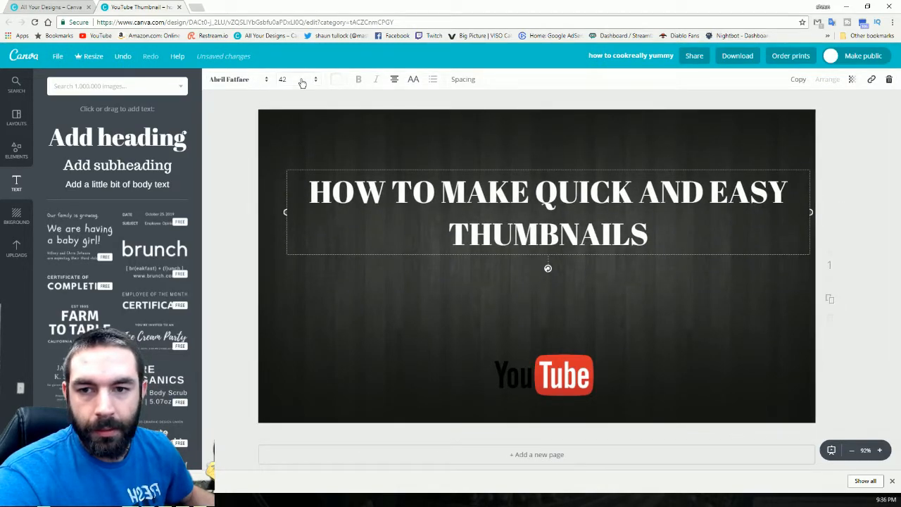
left_click(316, 78)
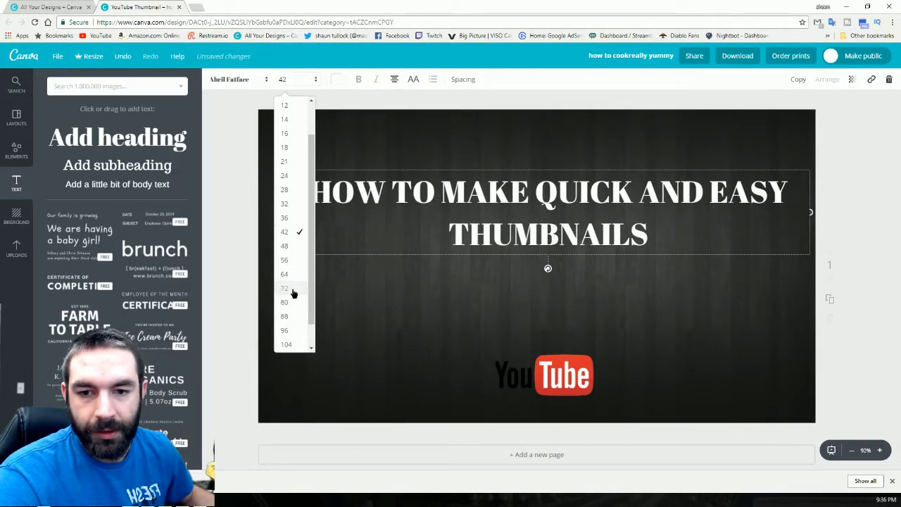
left_click(284, 287)
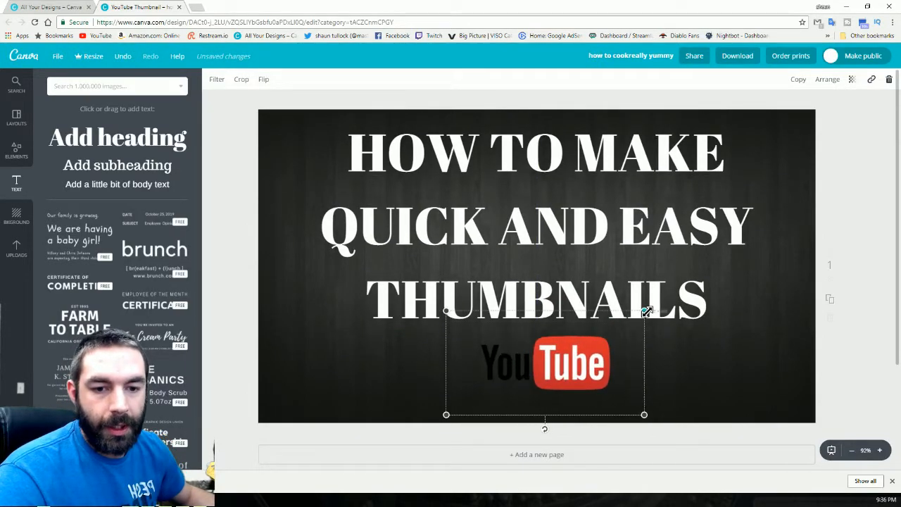
left_click_drag(570, 363, 591, 354)
type(" ON")
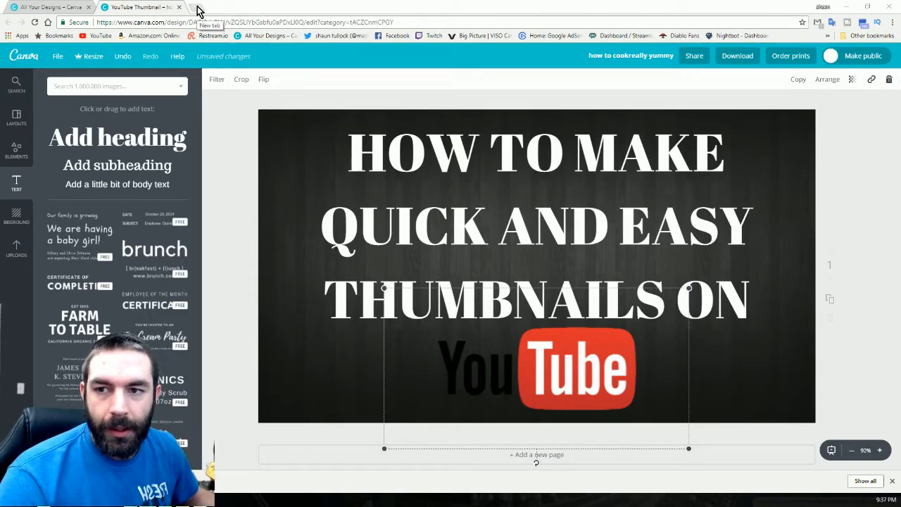
left_click(211, 7)
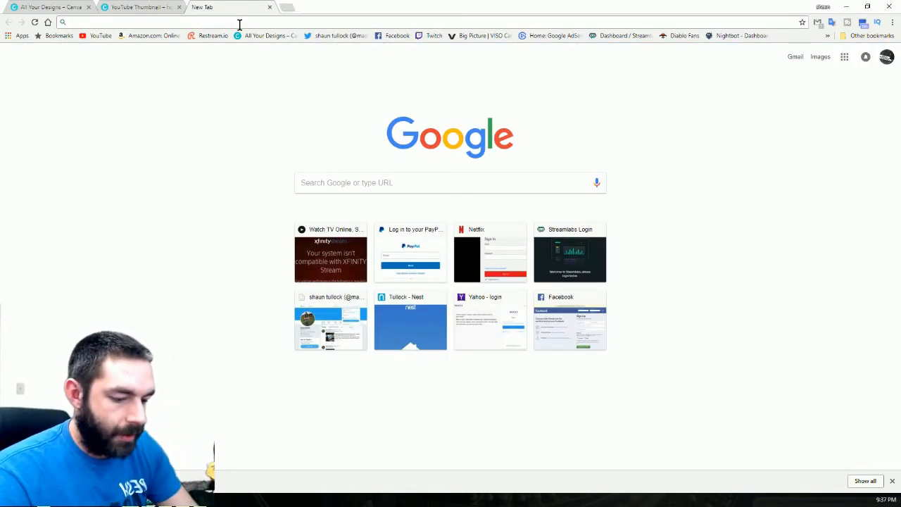
- Search Google Images for 'transparent youtube logo', open a result and save the image via Save image as
type("transparent youtube logo")
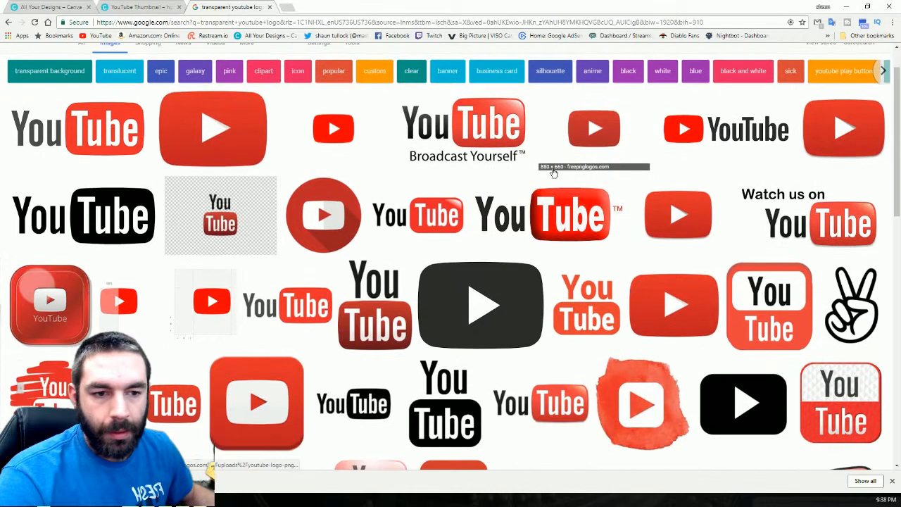
scroll("down", 3)
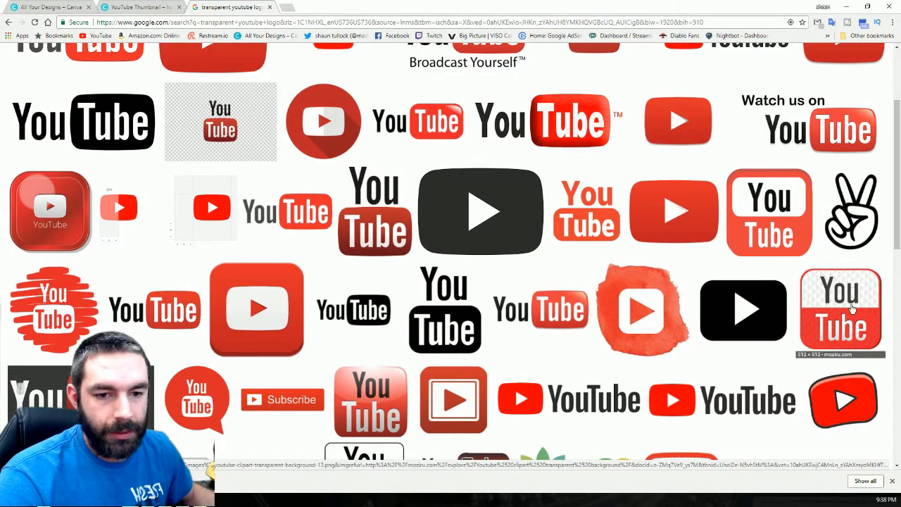
mouse_move(256, 310)
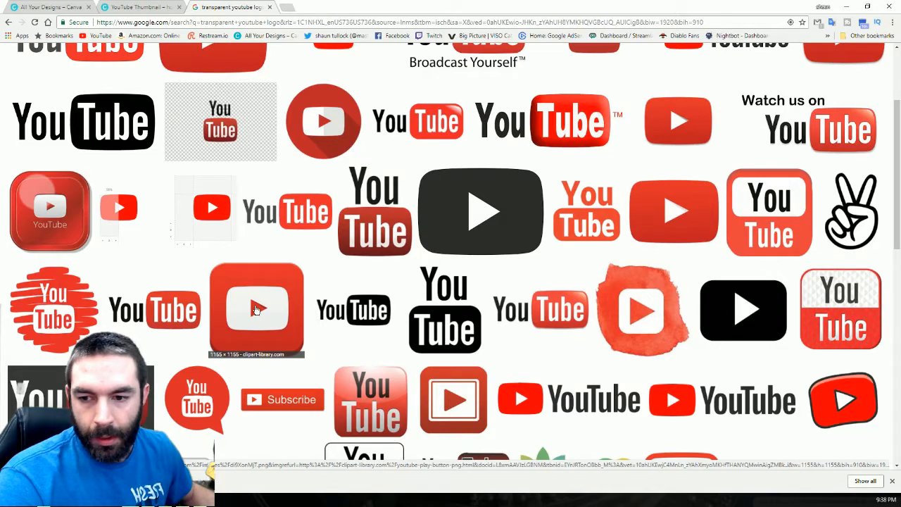
scroll("down", 3)
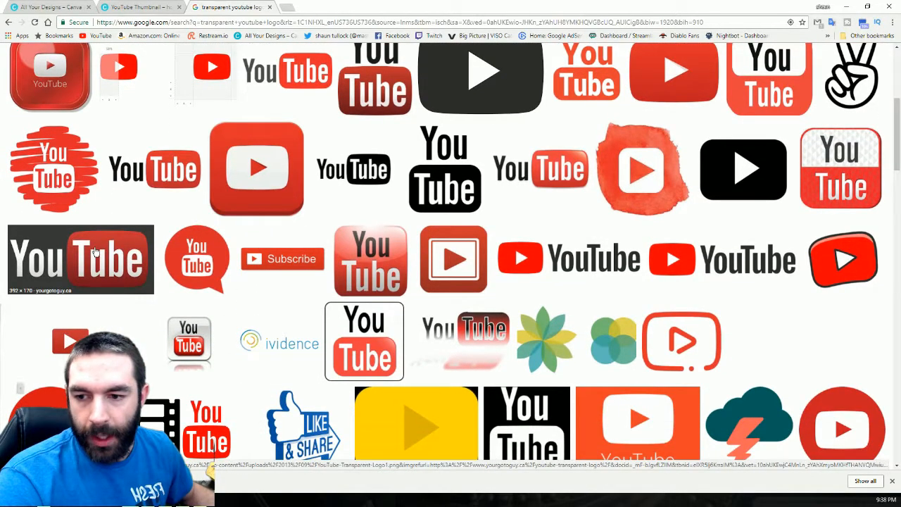
left_click(80, 259)
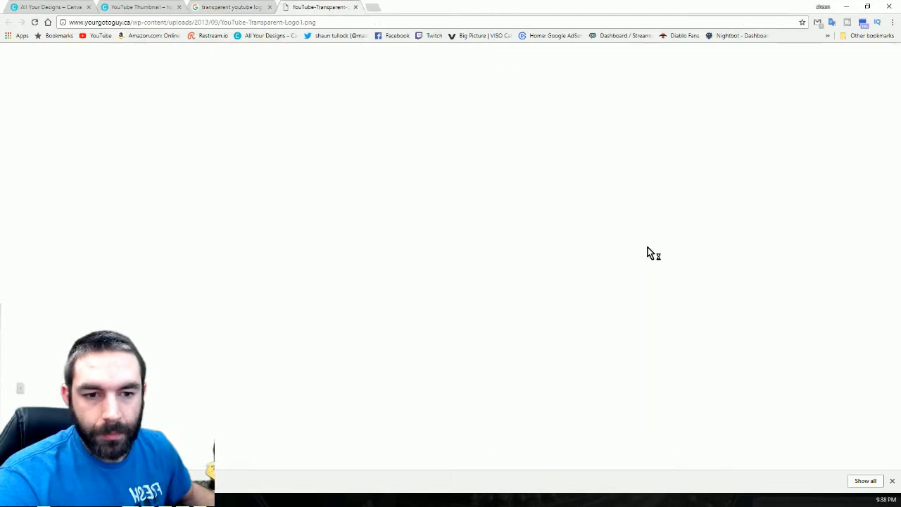
right_click(450, 253)
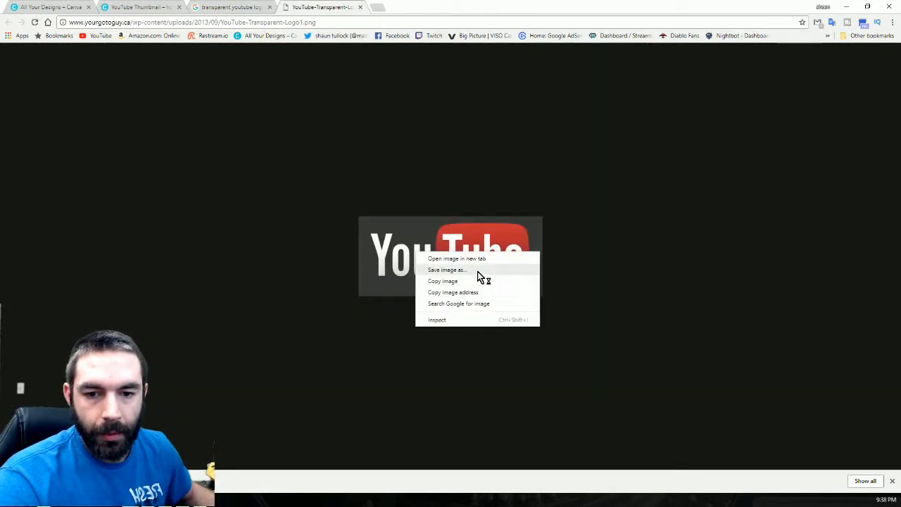
left_click(446, 271)
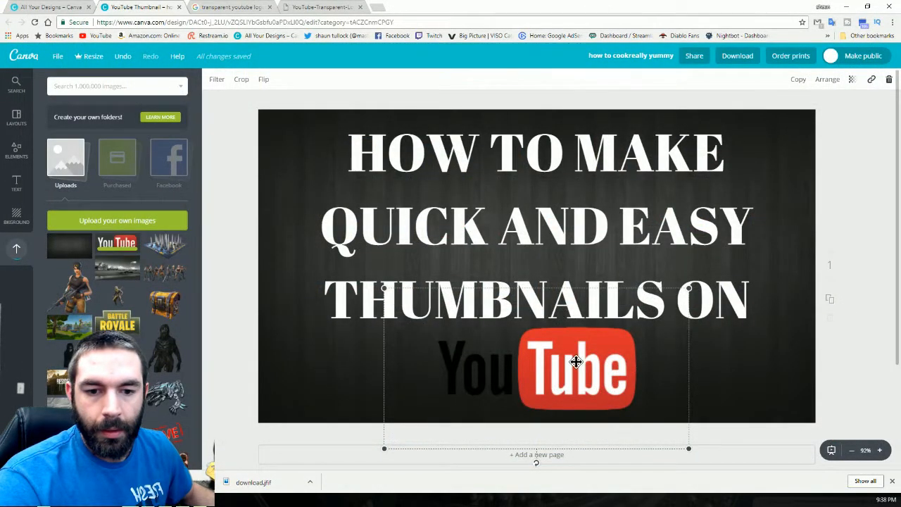
- Drag the uploaded transparent logo onto the canvas and settle it below the title in place of the old logo
left_click_drag(576, 365, 566, 186)
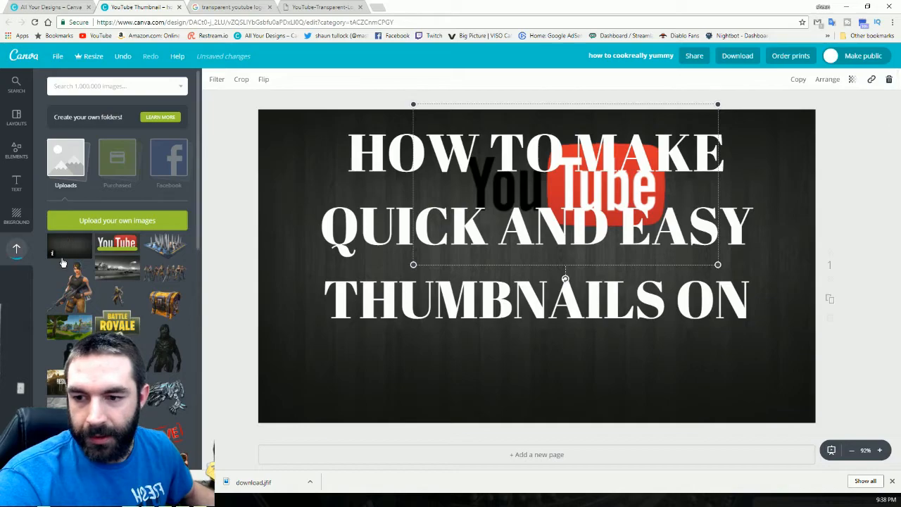
left_click_drag(117, 242, 514, 397)
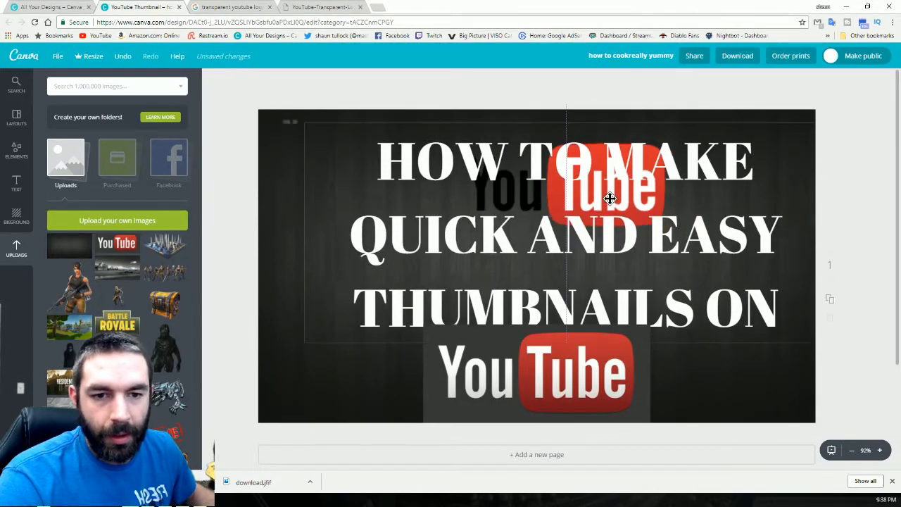
left_click_drag(605, 197, 810, 245)
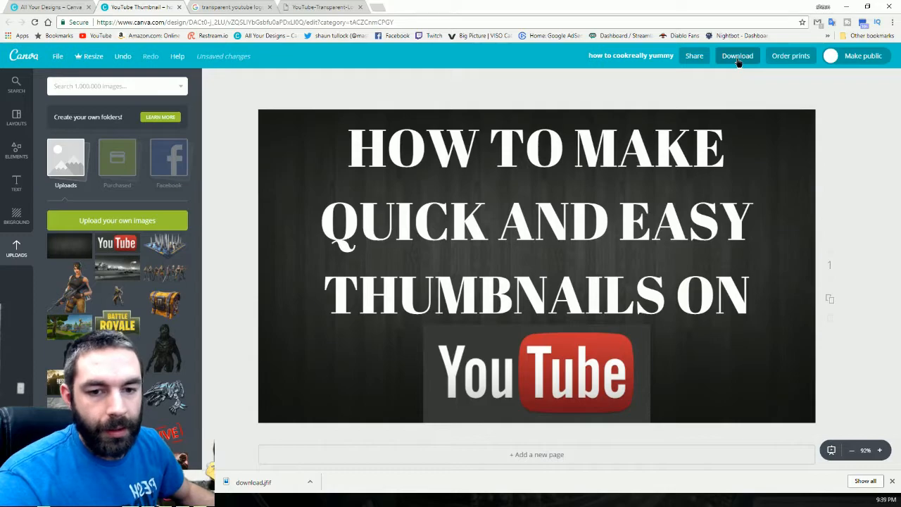
left_click(738, 57)
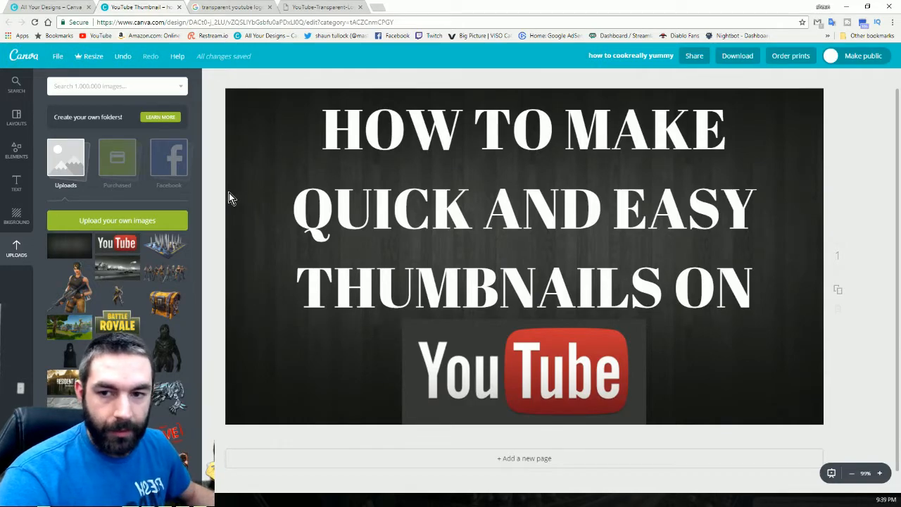
- Resize the landscape background to fill the page and add the squad artwork from Uploads
left_click(524, 256)
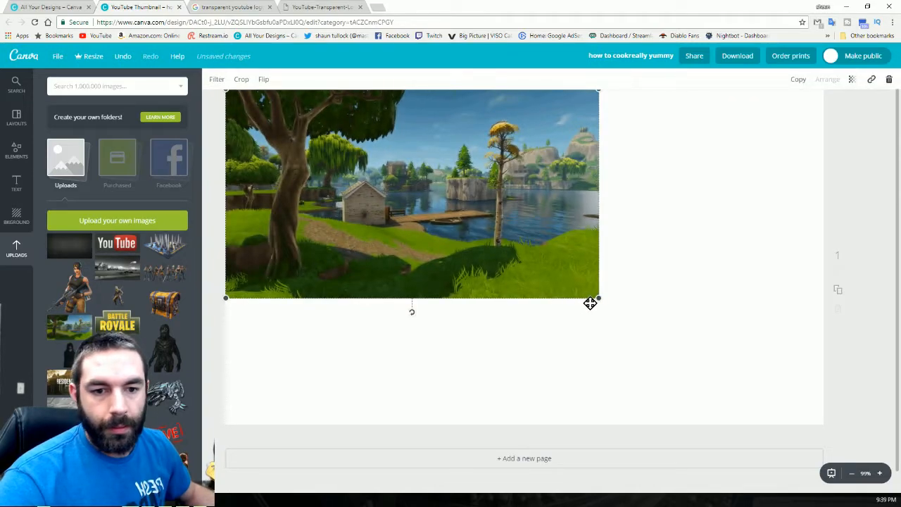
left_click_drag(599, 298, 823, 422)
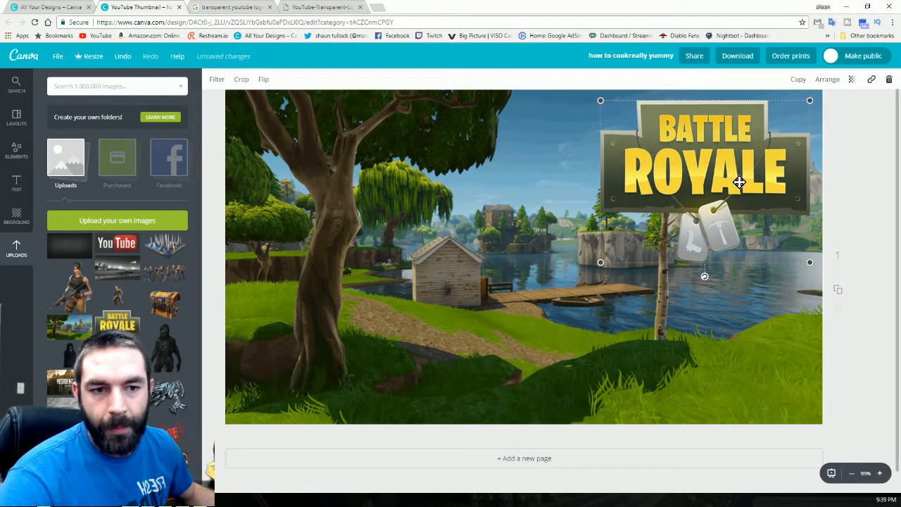
mouse_move(69, 288)
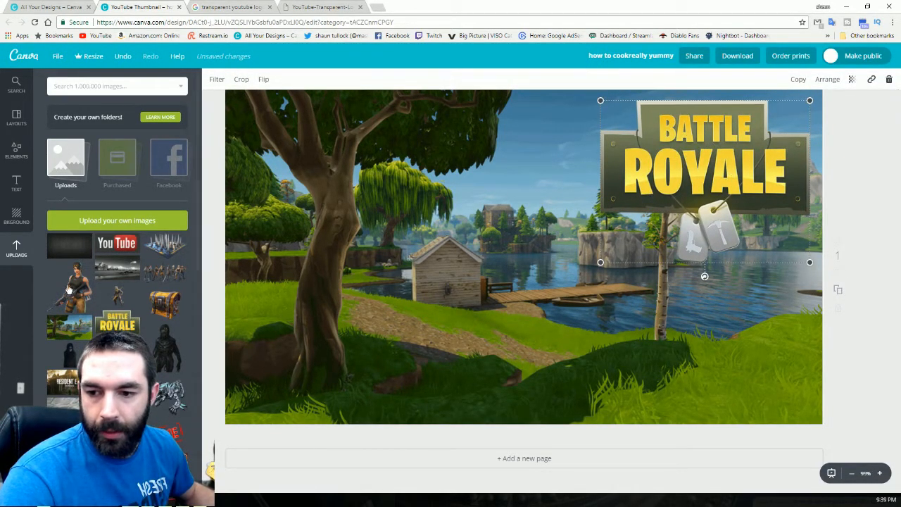
left_click(69, 287)
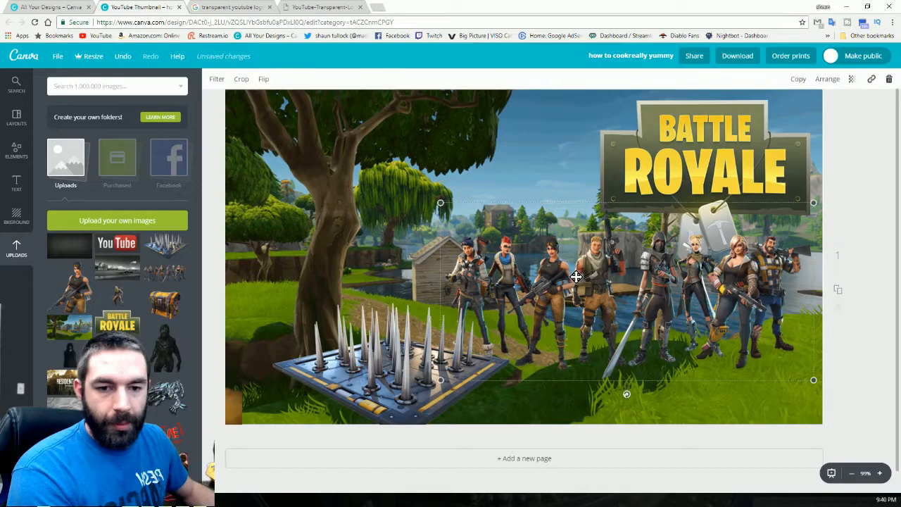
- Shrink the characters image with its corner handles and place it on the distant wooden dock
left_click_drag(575, 276, 650, 339)
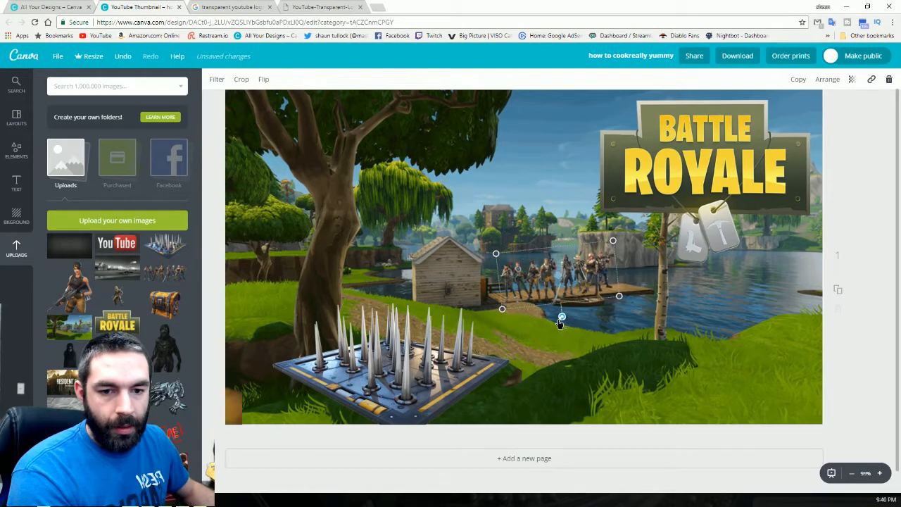
left_click_drag(560, 322, 565, 321)
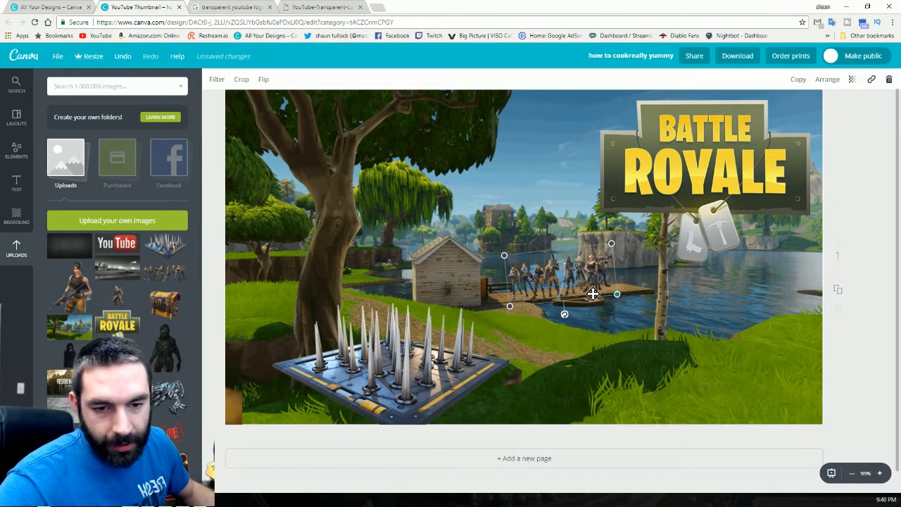
left_click_drag(593, 294, 574, 270)
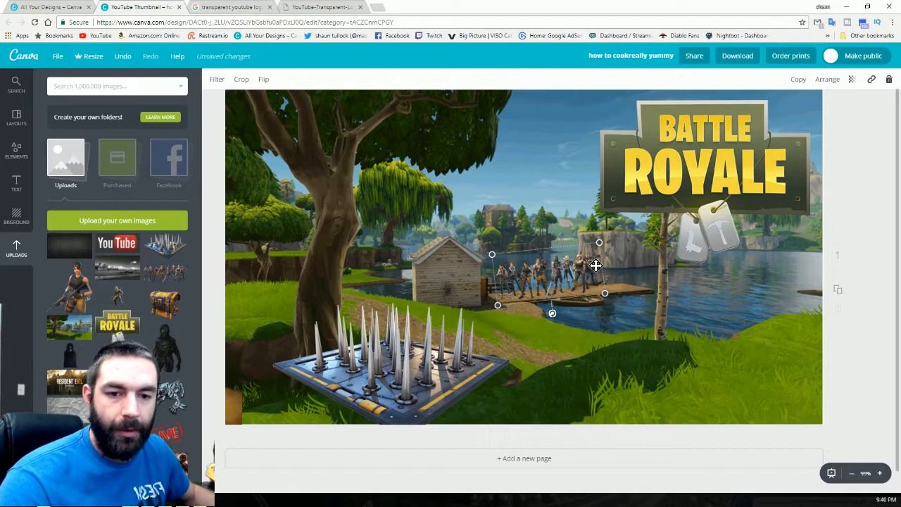
mouse_move(599, 277)
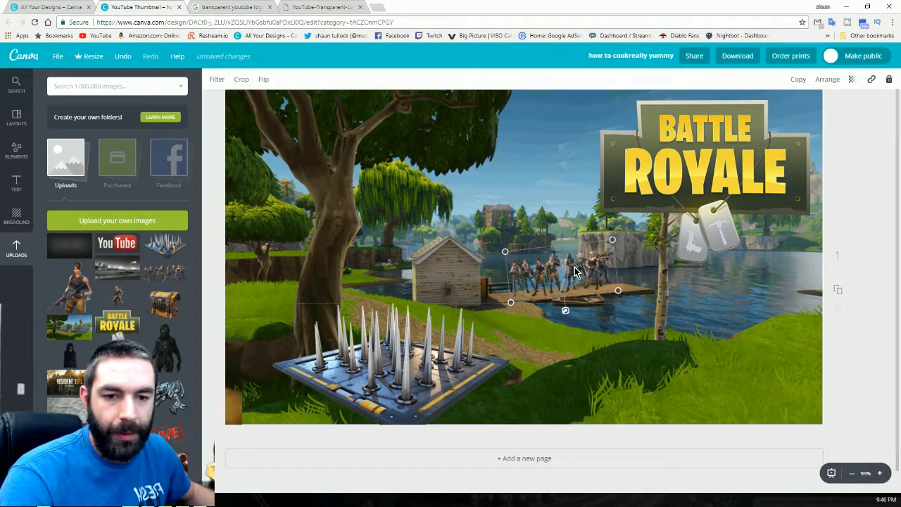
left_click_drag(574, 271, 560, 267)
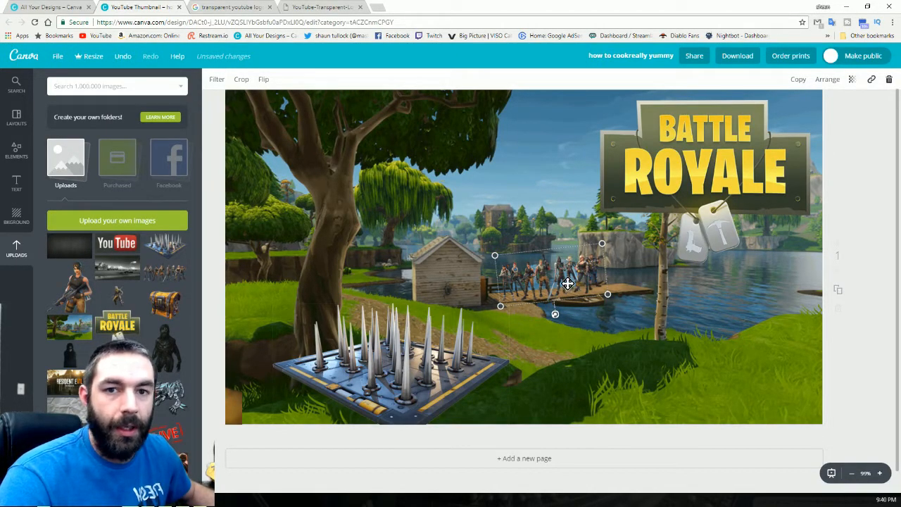
mouse_move(570, 216)
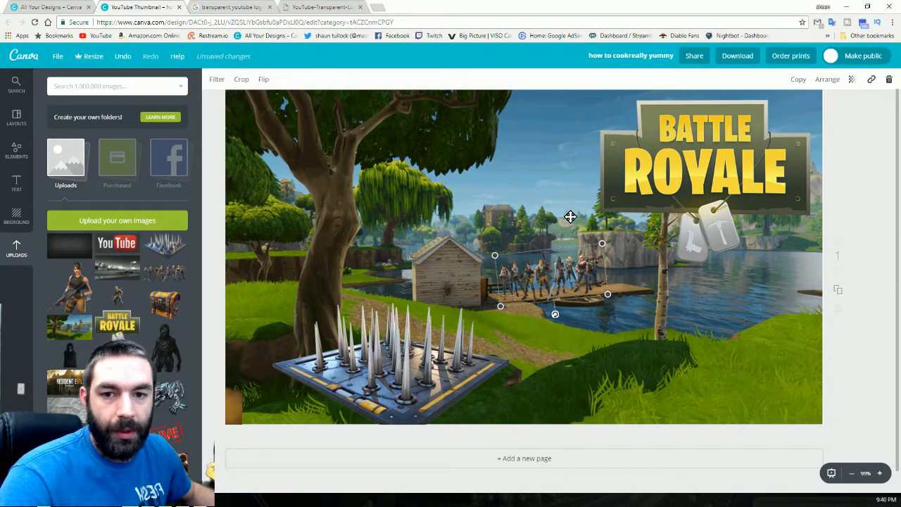
mouse_move(532, 211)
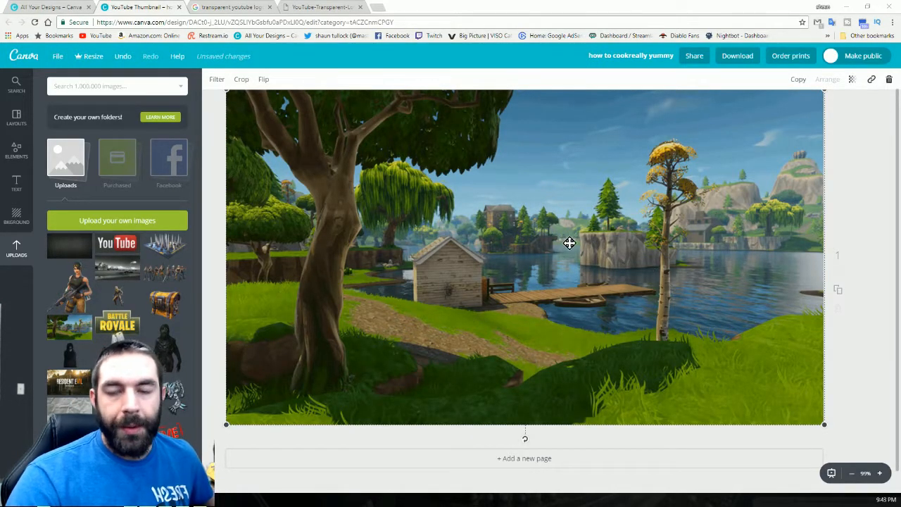
mouse_move(453, 191)
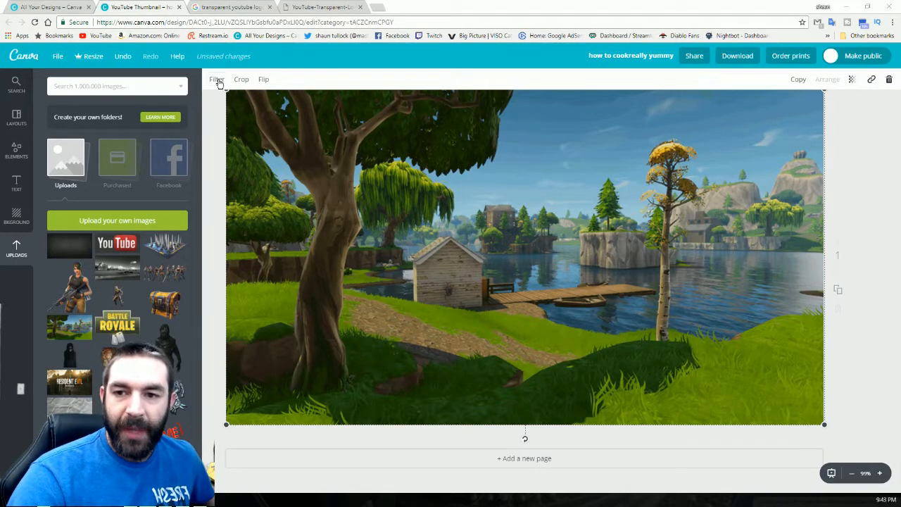
- In Filter's Advanced options, drag the Contrast slider up to +15
left_click(217, 79)
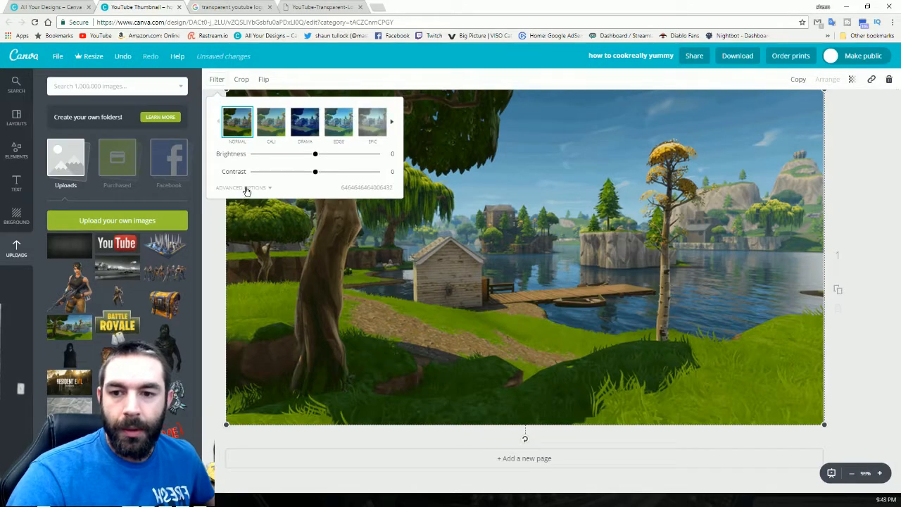
left_click(242, 187)
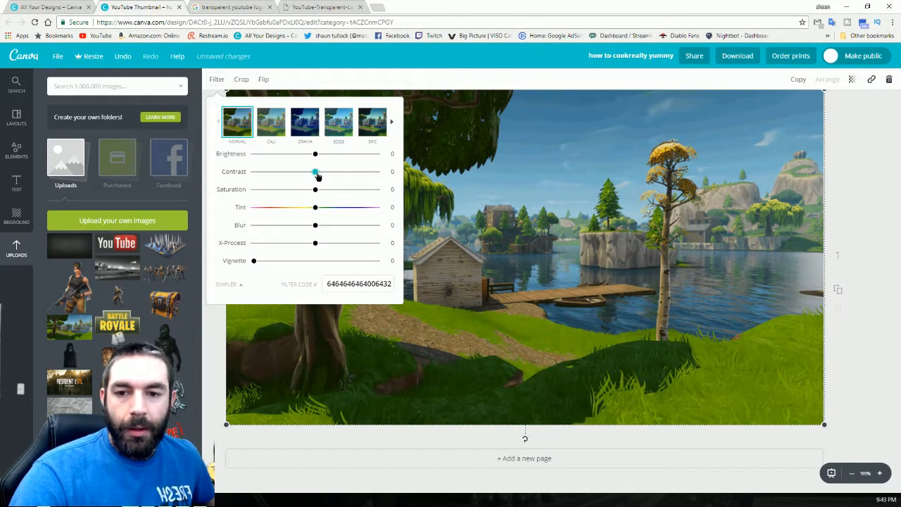
left_click_drag(315, 172, 323, 171)
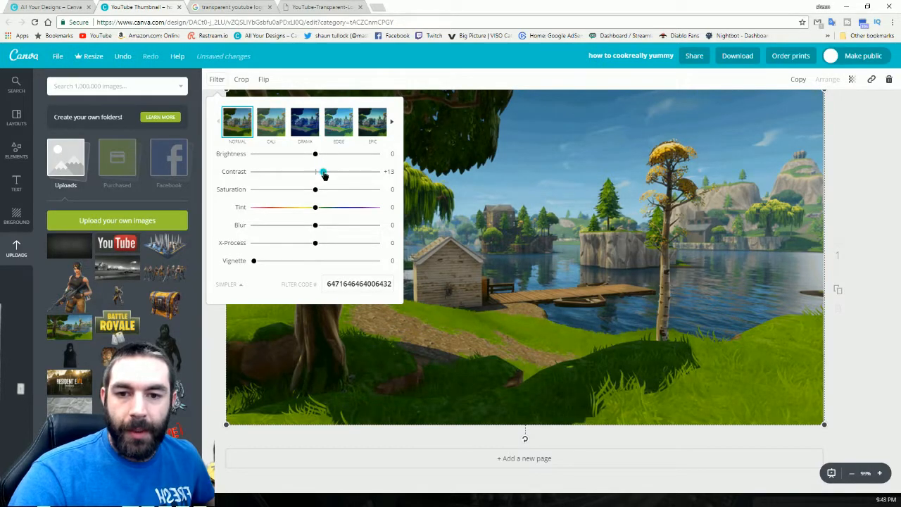
left_click_drag(316, 172, 327, 172)
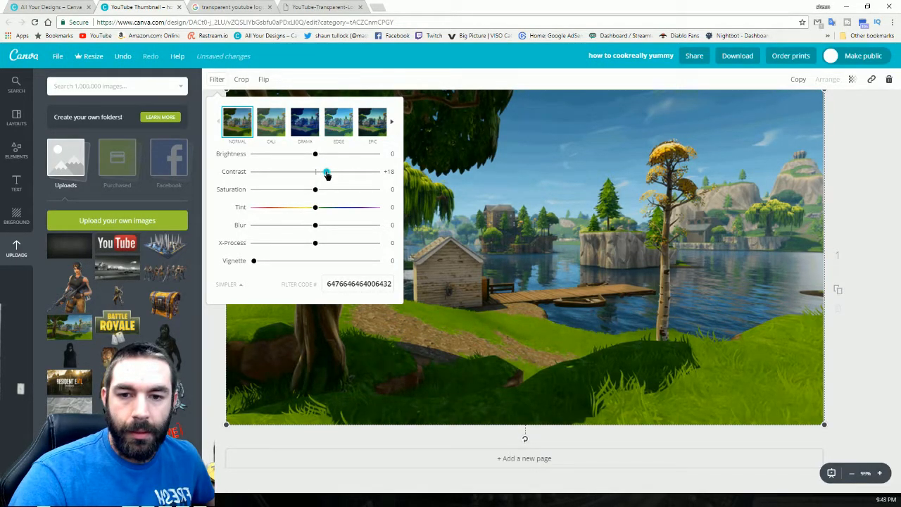
left_click_drag(326, 171, 324, 171)
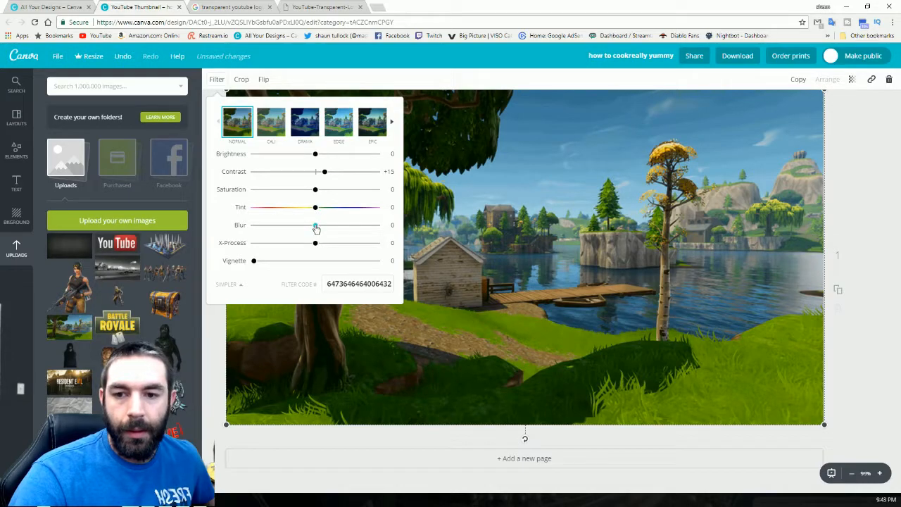
left_click_drag(316, 226, 308, 225)
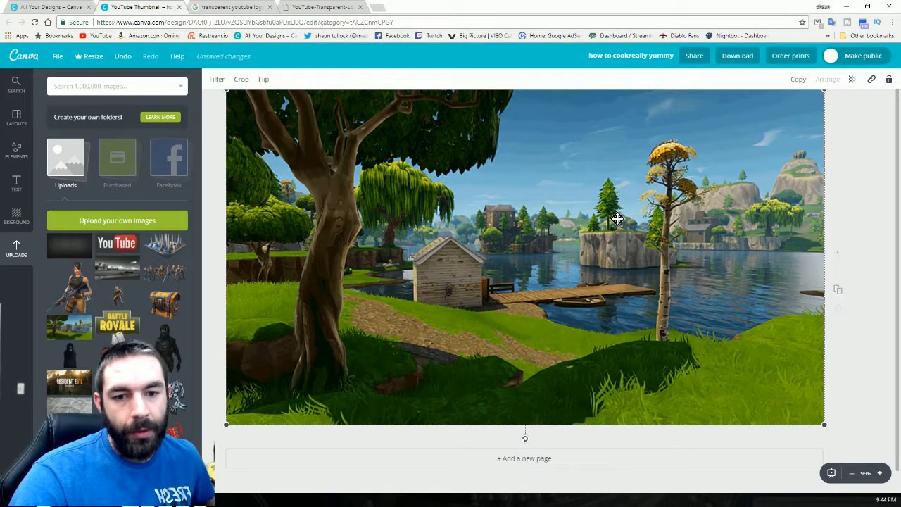
mouse_move(324, 242)
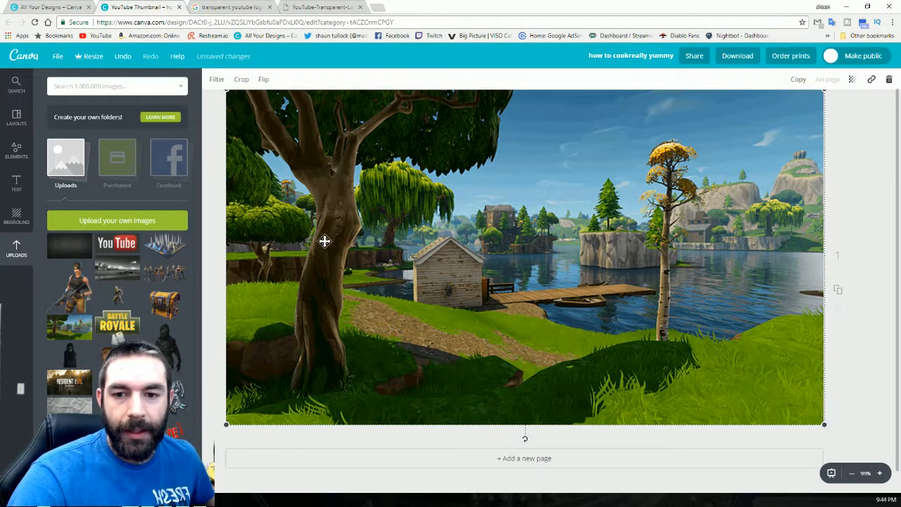
mouse_move(484, 58)
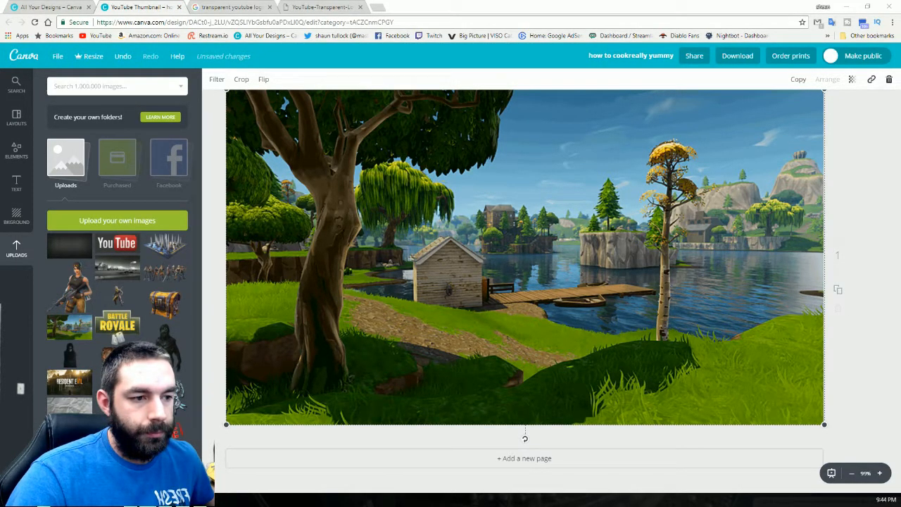
left_click(737, 56)
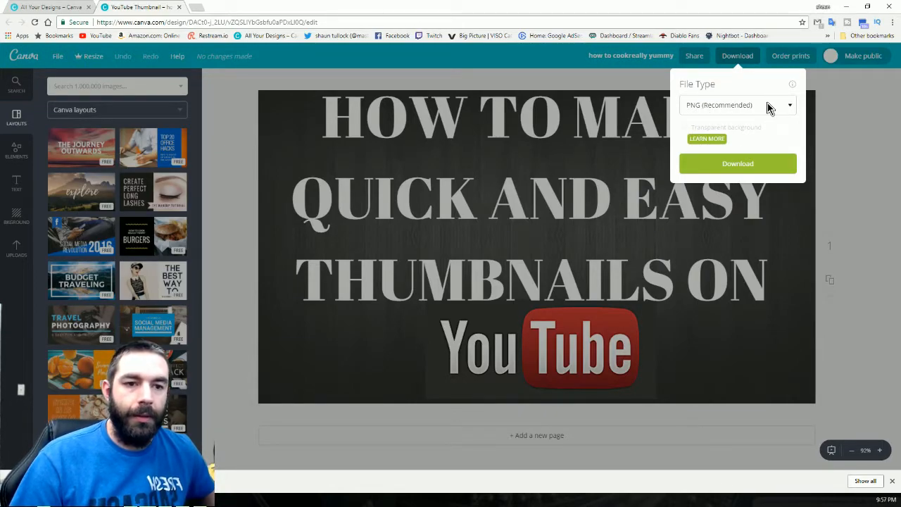
- Change the download File Type from PNG to JPG
left_click(738, 104)
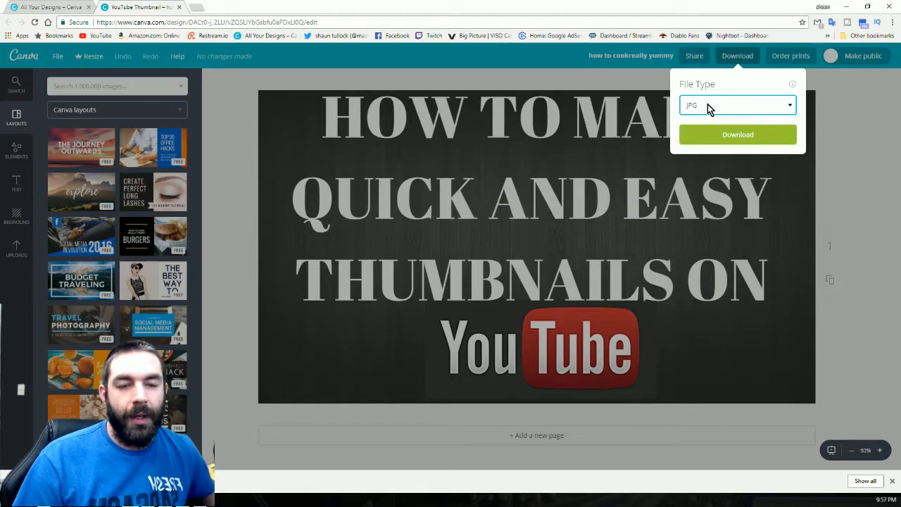
mouse_move(819, 161)
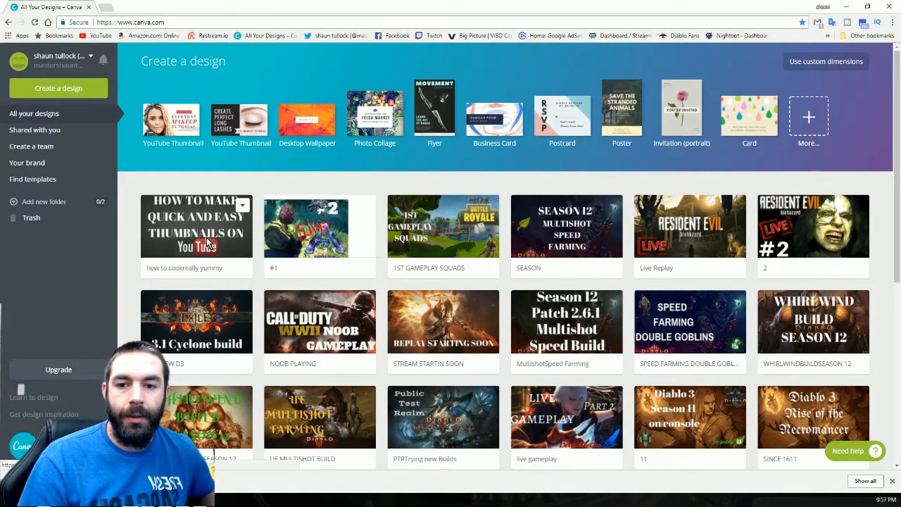
mouse_move(338, 232)
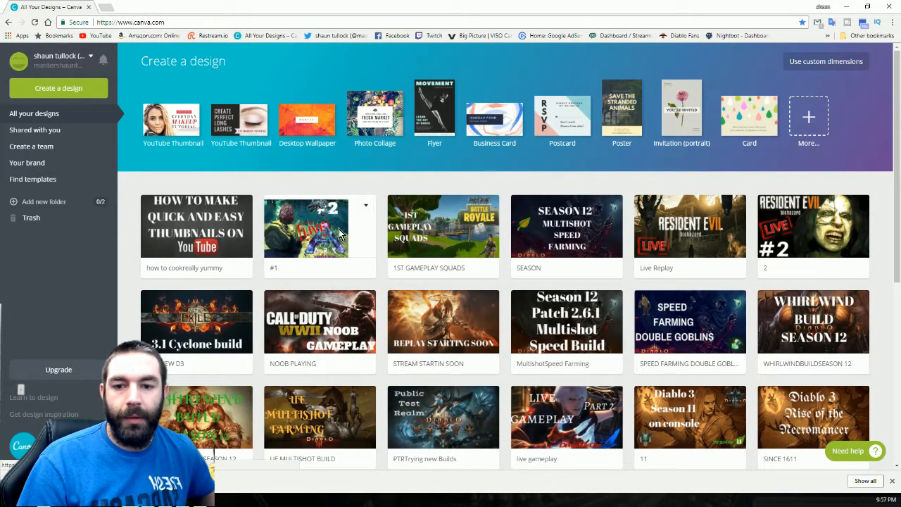